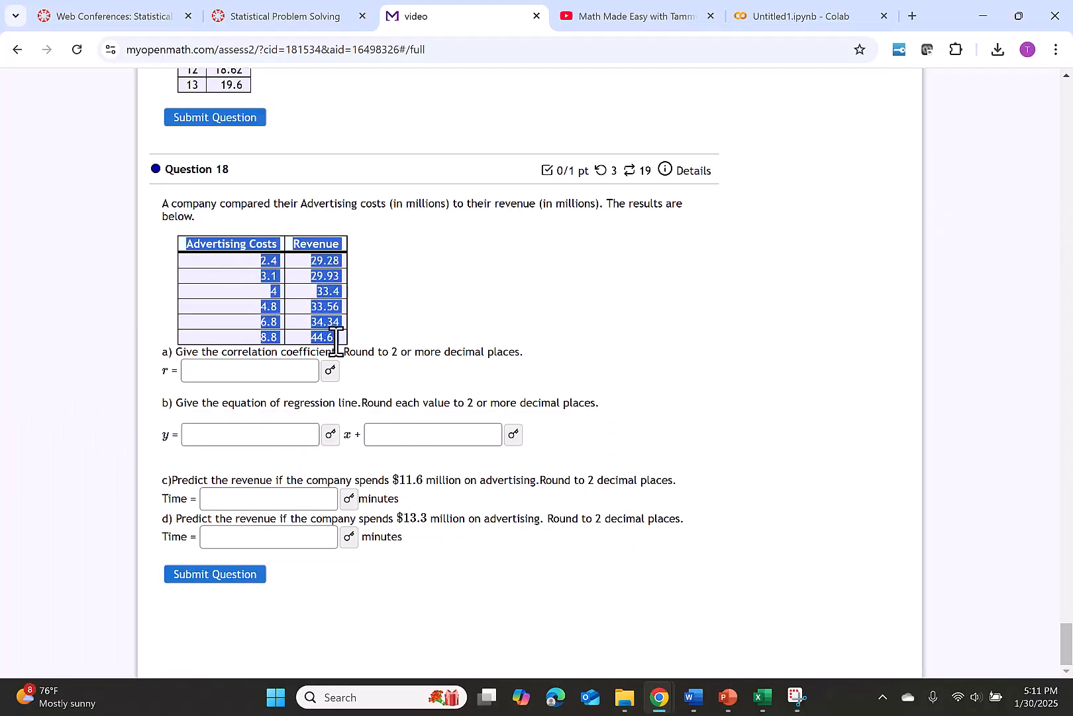
# Copy the Question 18 Advertising Costs and Revenue table and switch to Excel.
pyautogui.rightClick(336, 336)
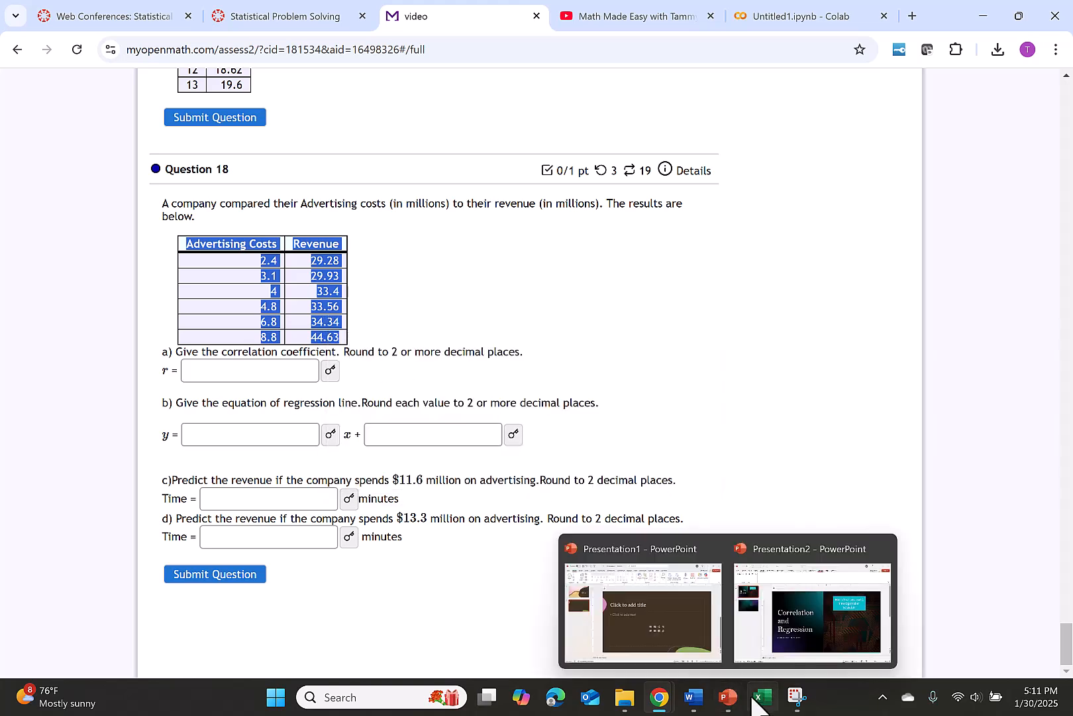
pyautogui.click(762, 697)
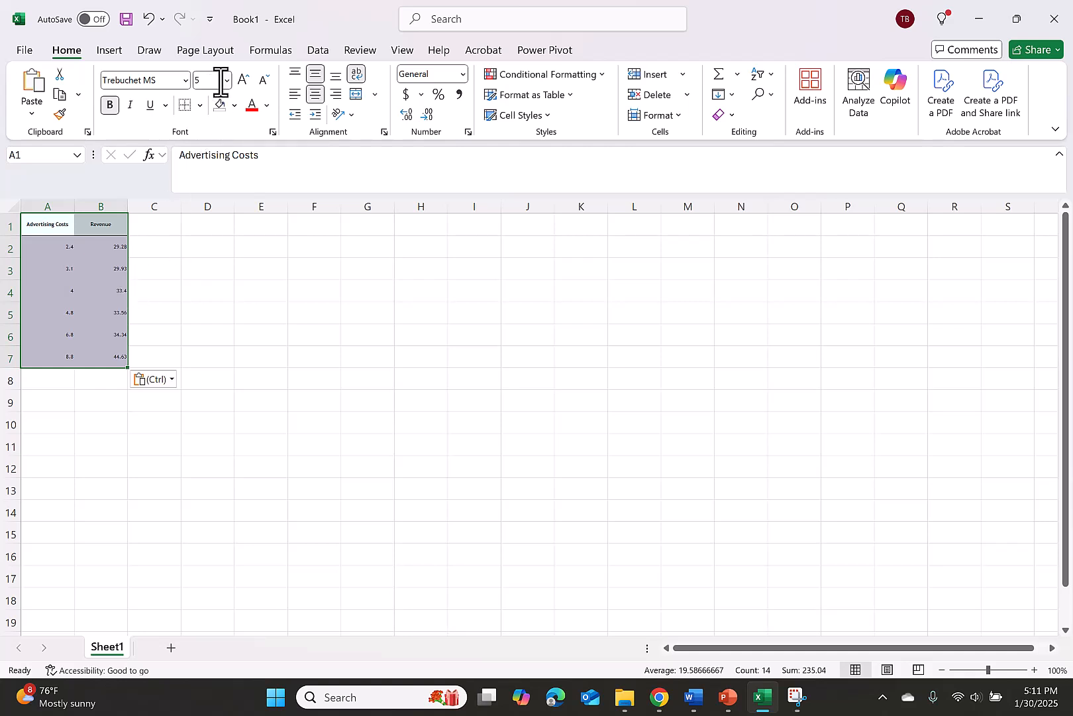
# Set the pasted data in A1:B7 to font size 16 and widen column B.
pyautogui.click(226, 80)
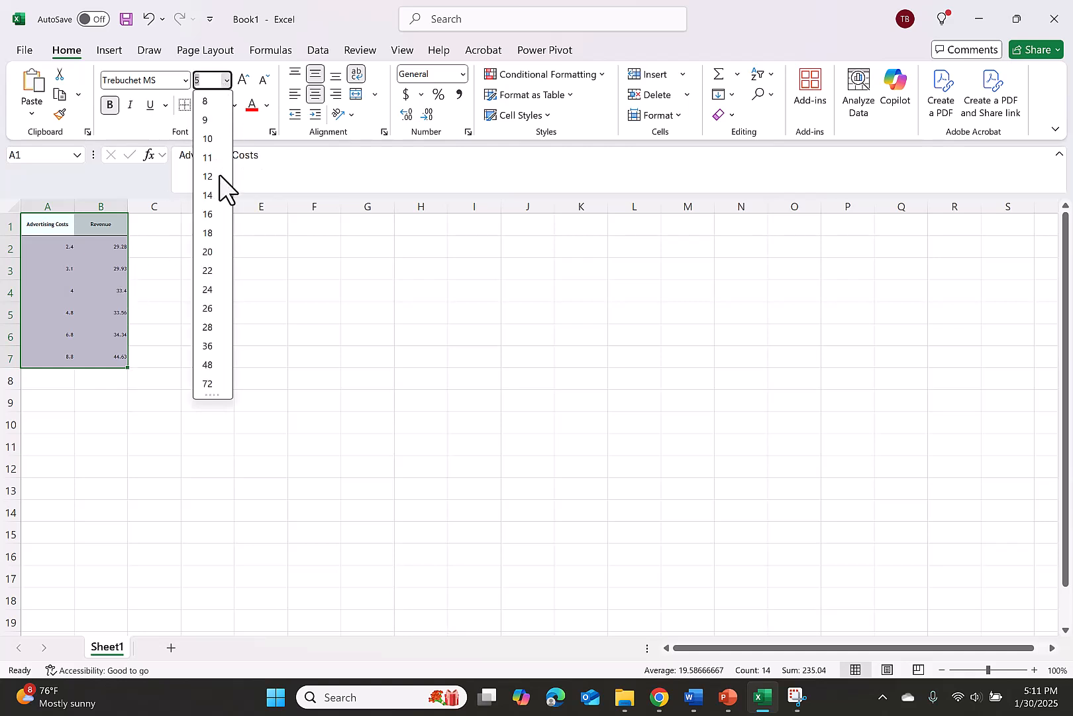
pyautogui.click(207, 214)
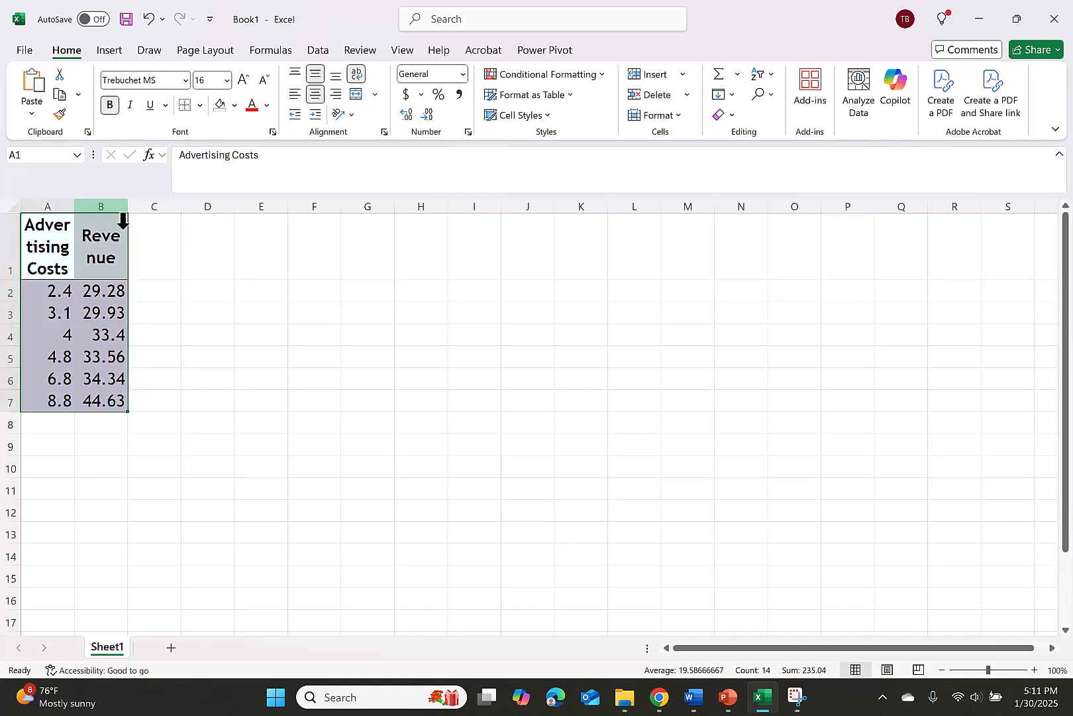
pyautogui.click(231, 290)
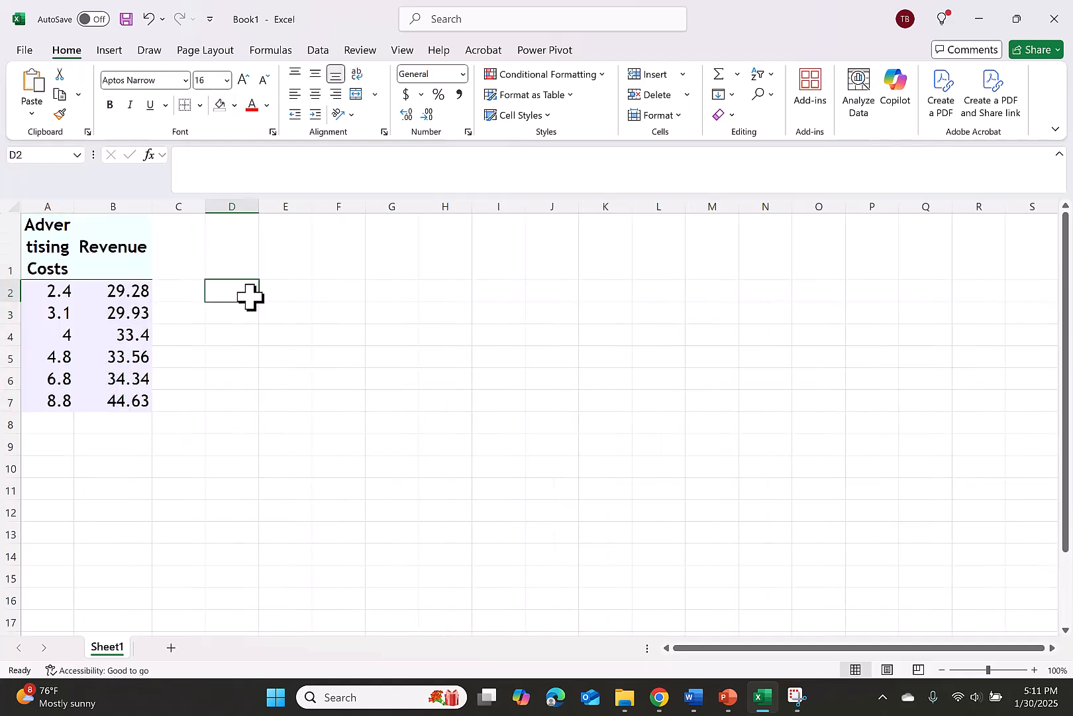
# Label D2 'r' and enter =CORREL(A2:A7,B2:B7) in E2.
pyautogui.write('r')
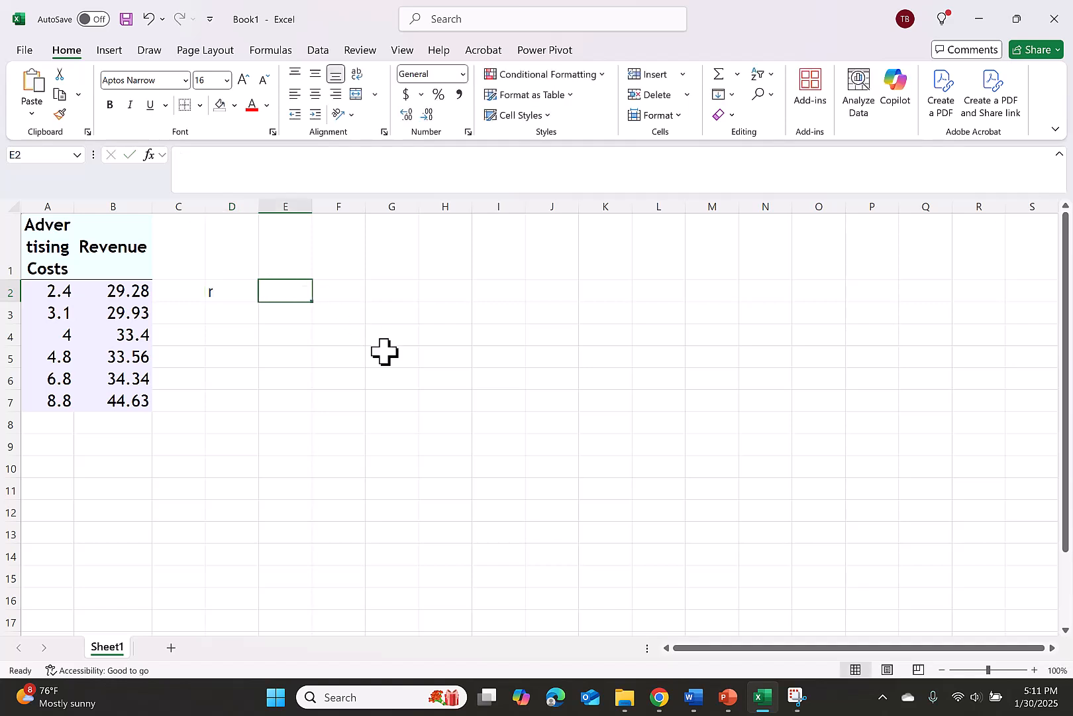
pyautogui.write('=')
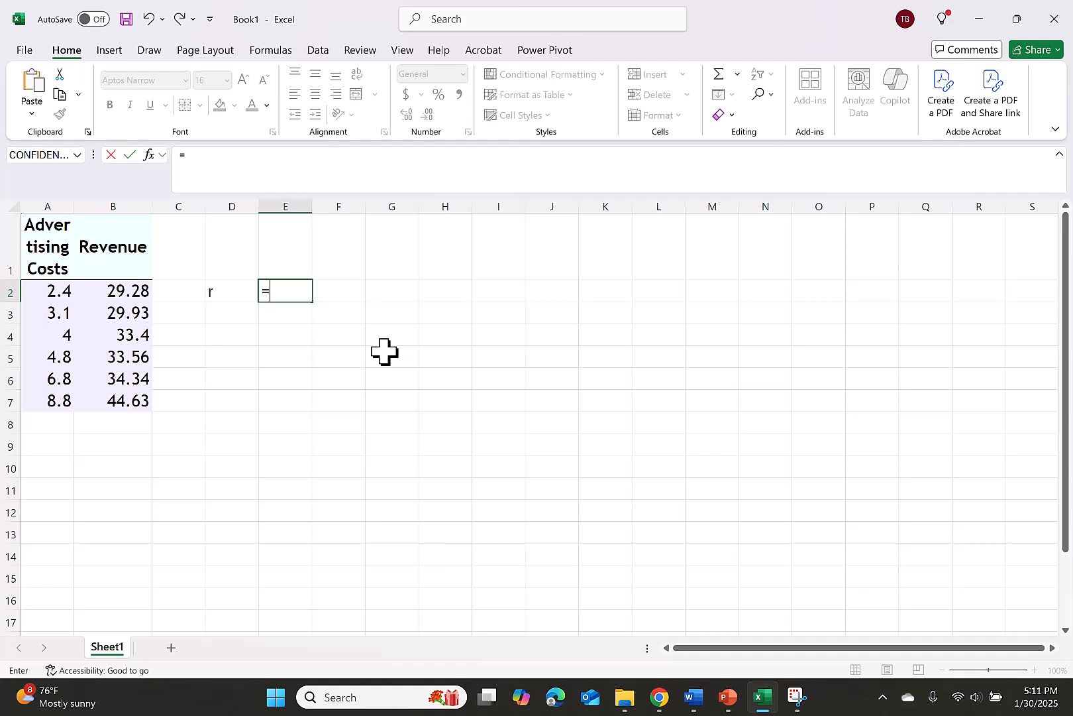
pyautogui.write('cor')
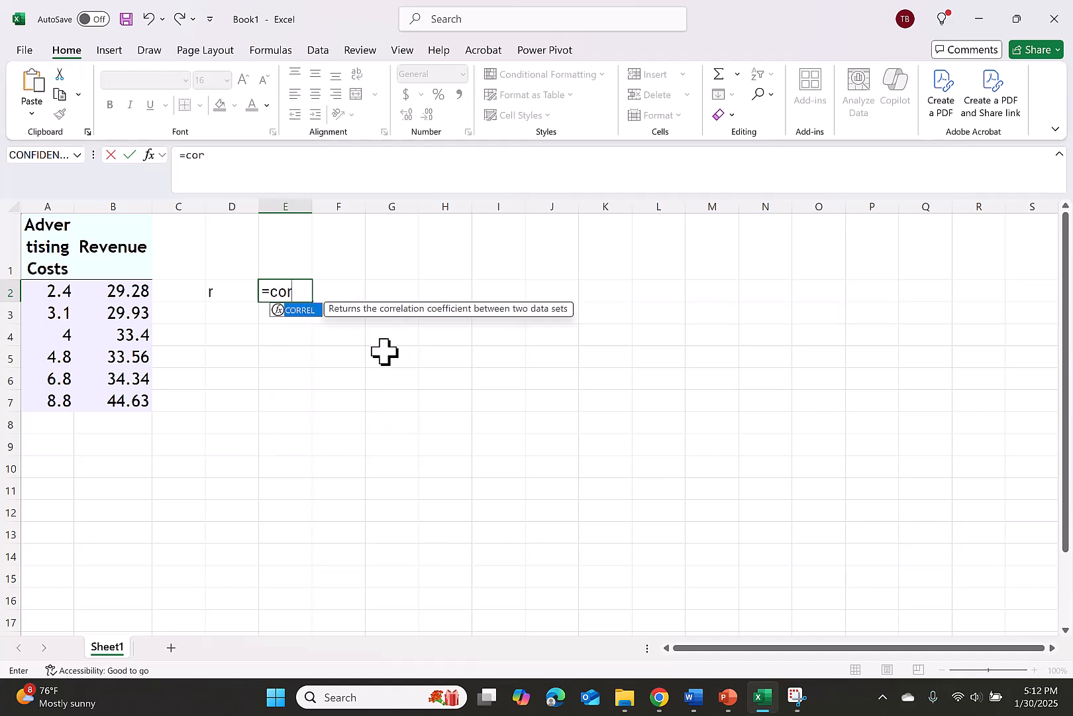
pyautogui.write('r')
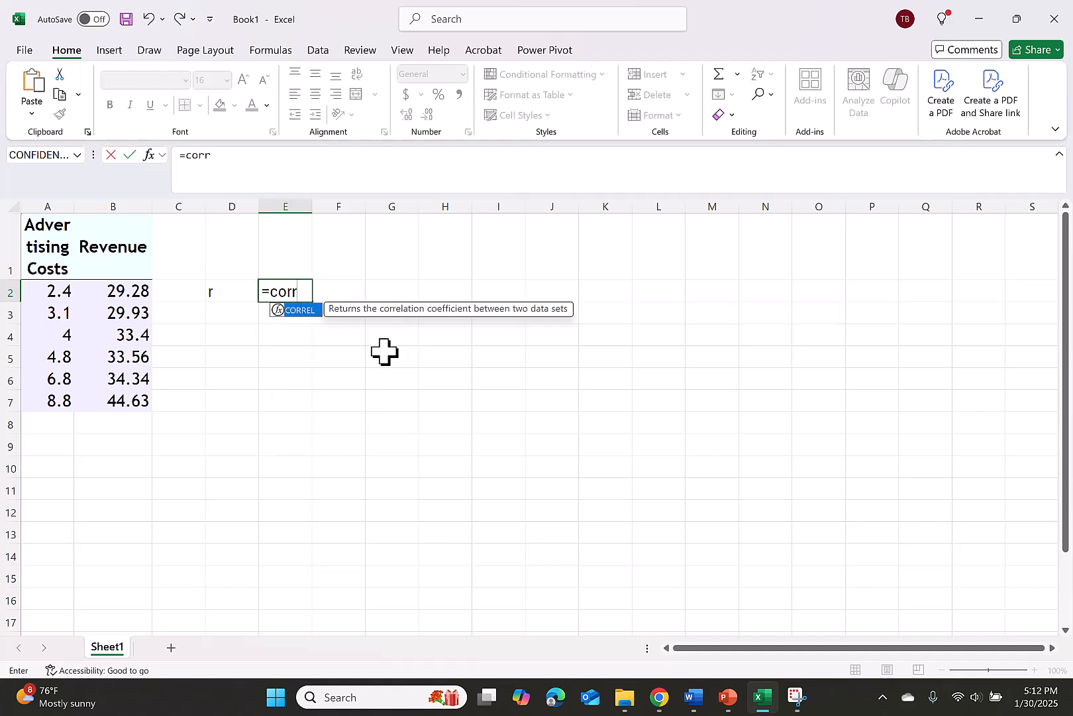
pyautogui.moveTo(302, 327)
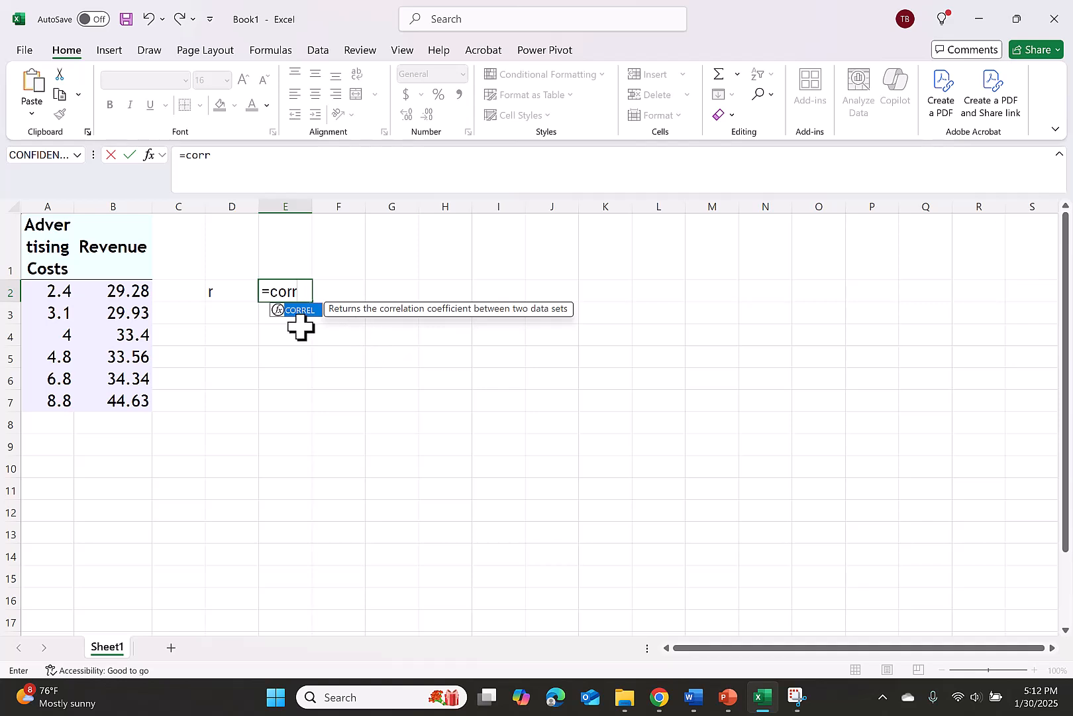
pyautogui.moveTo(315, 325)
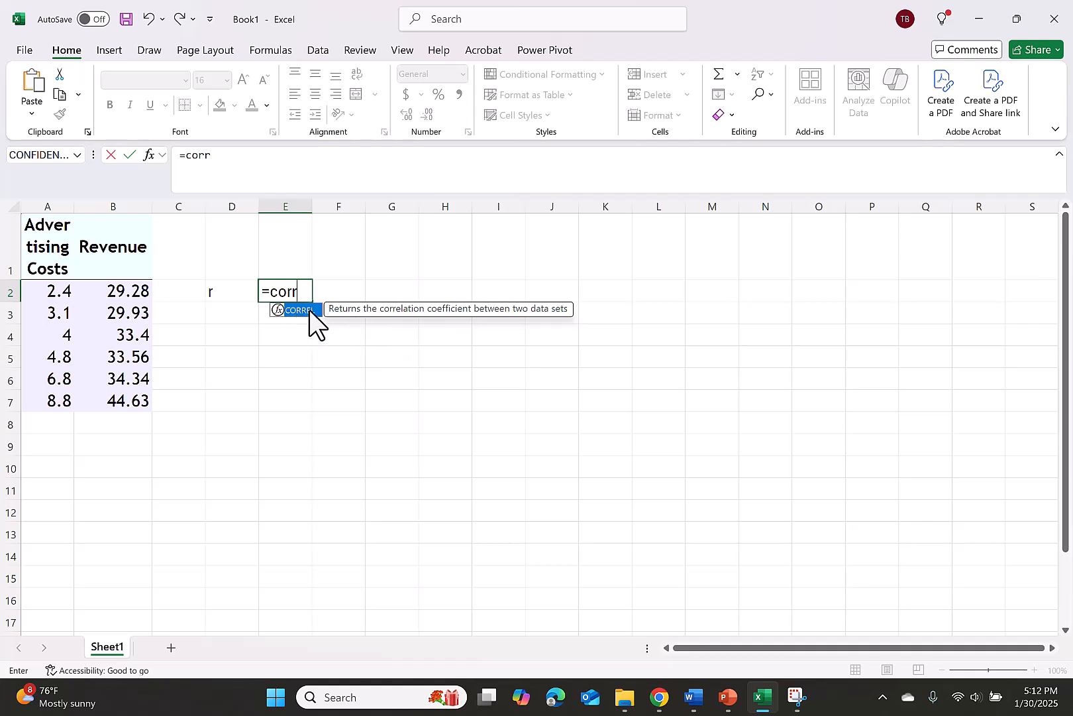
pyautogui.doubleClick(296, 310)
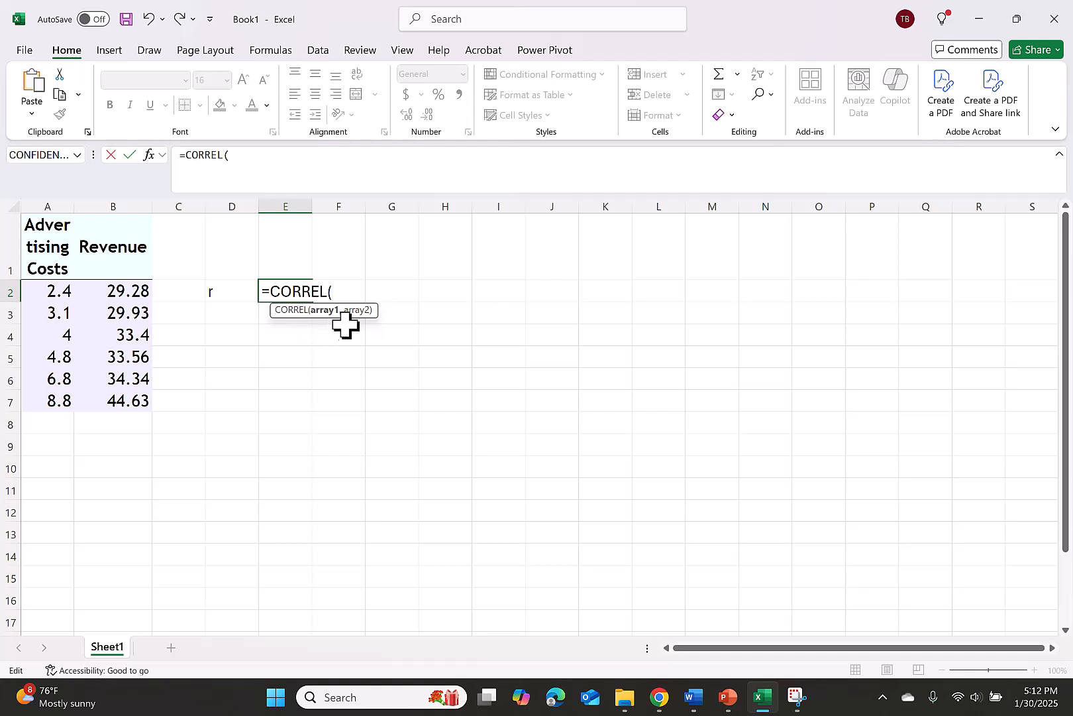
pyautogui.moveTo(55, 291)
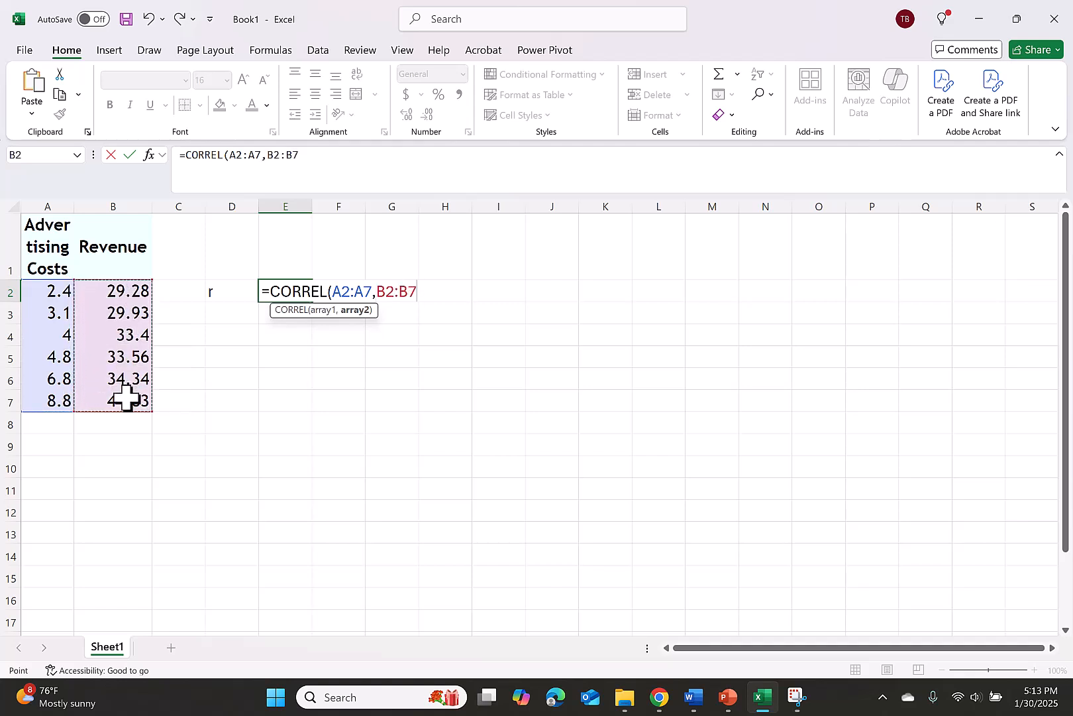
pyautogui.write(')')
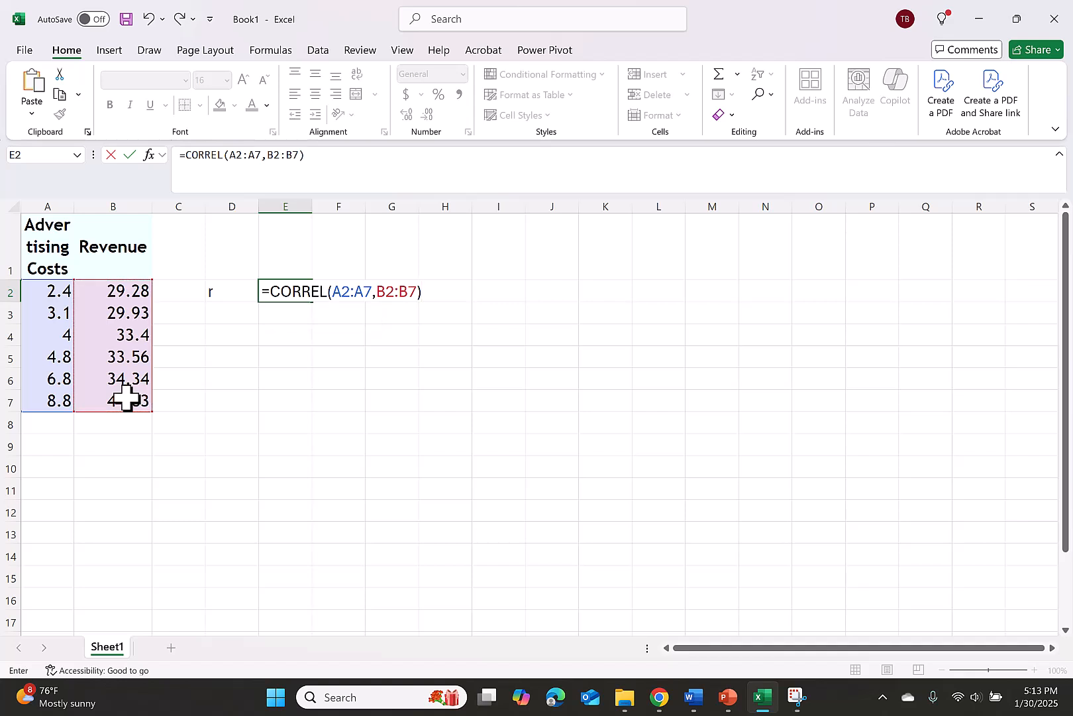
pyautogui.press('Return')
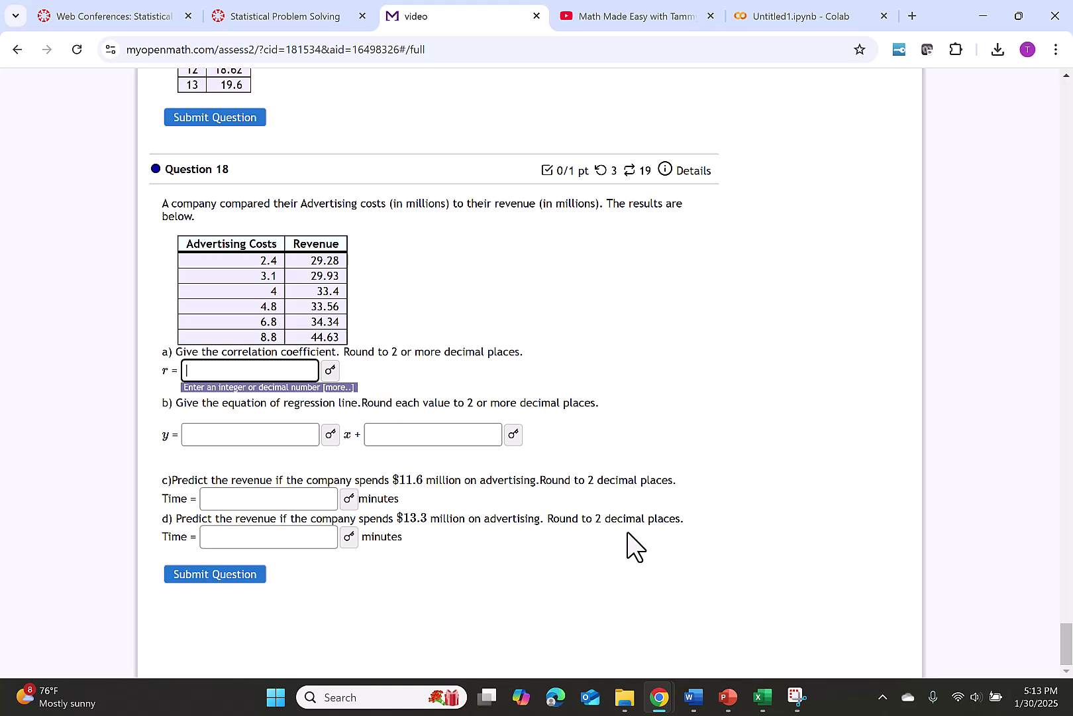
# Submit 0.927 as the part a correlation coefficient in MyOpenMath.
pyautogui.write('0.92')
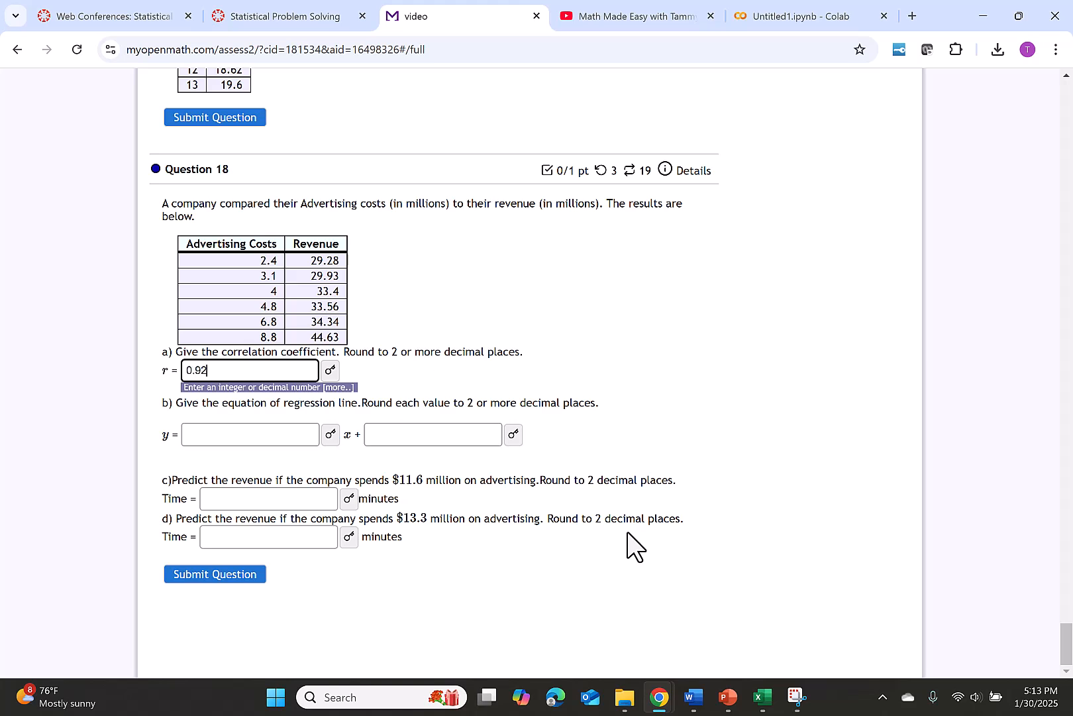
pyautogui.click(214, 573)
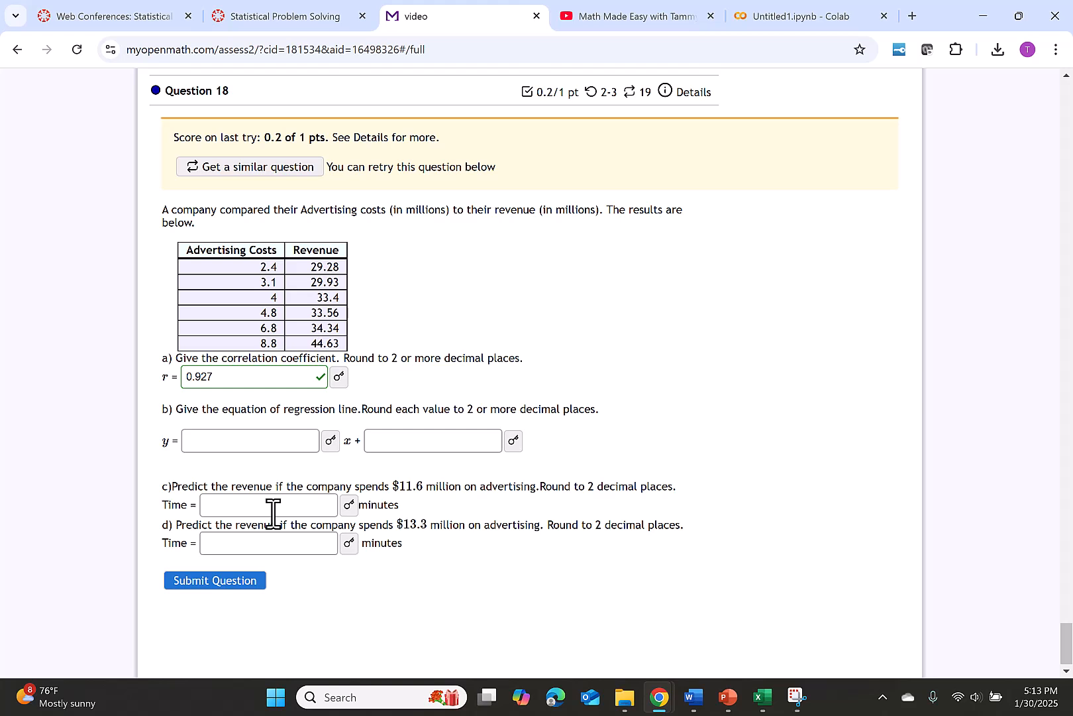
pyautogui.click(761, 698)
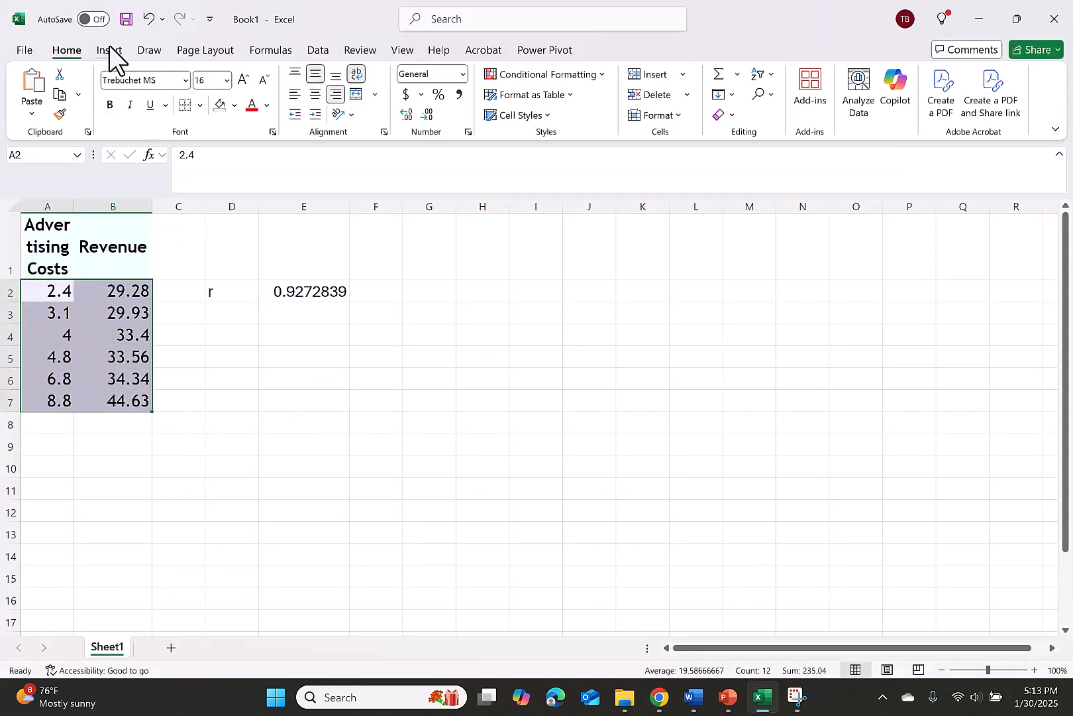
# Insert a scatter chart of Revenue versus Advertising Costs with a linear trendline.
pyautogui.click(108, 50)
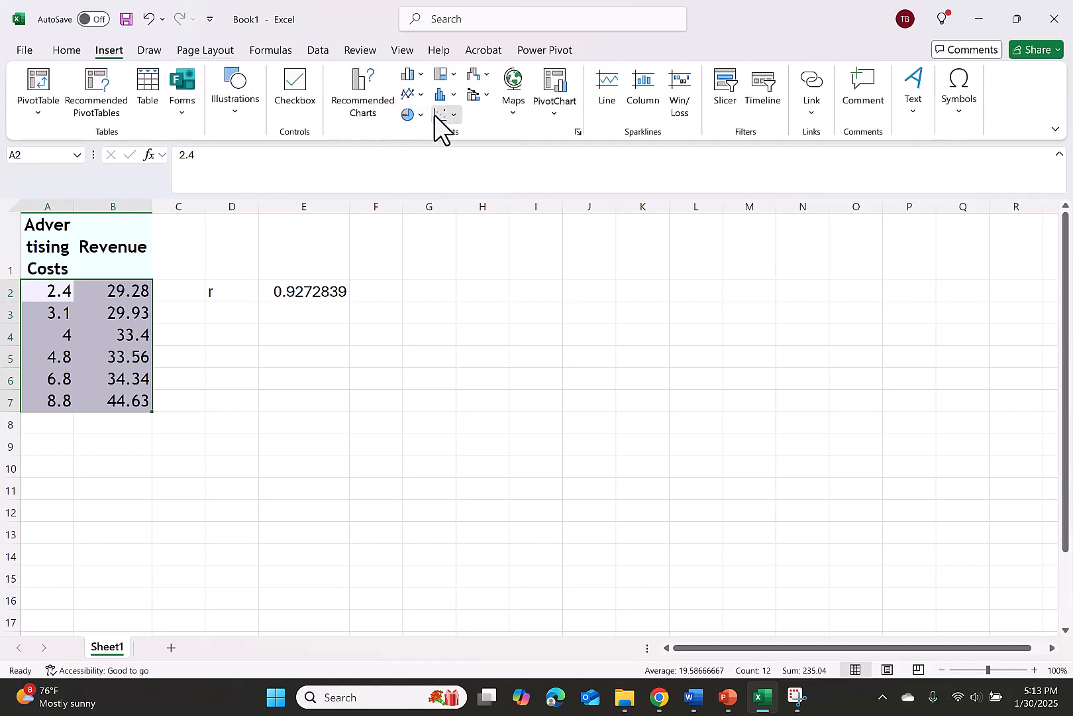
pyautogui.click(441, 114)
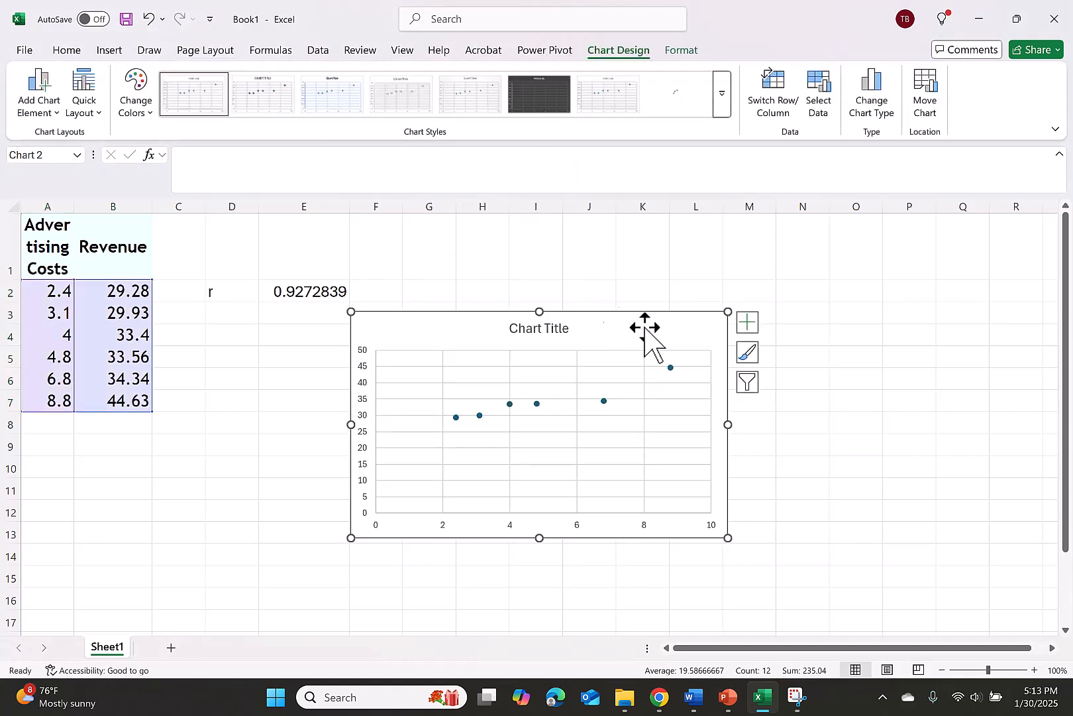
pyautogui.click(747, 322)
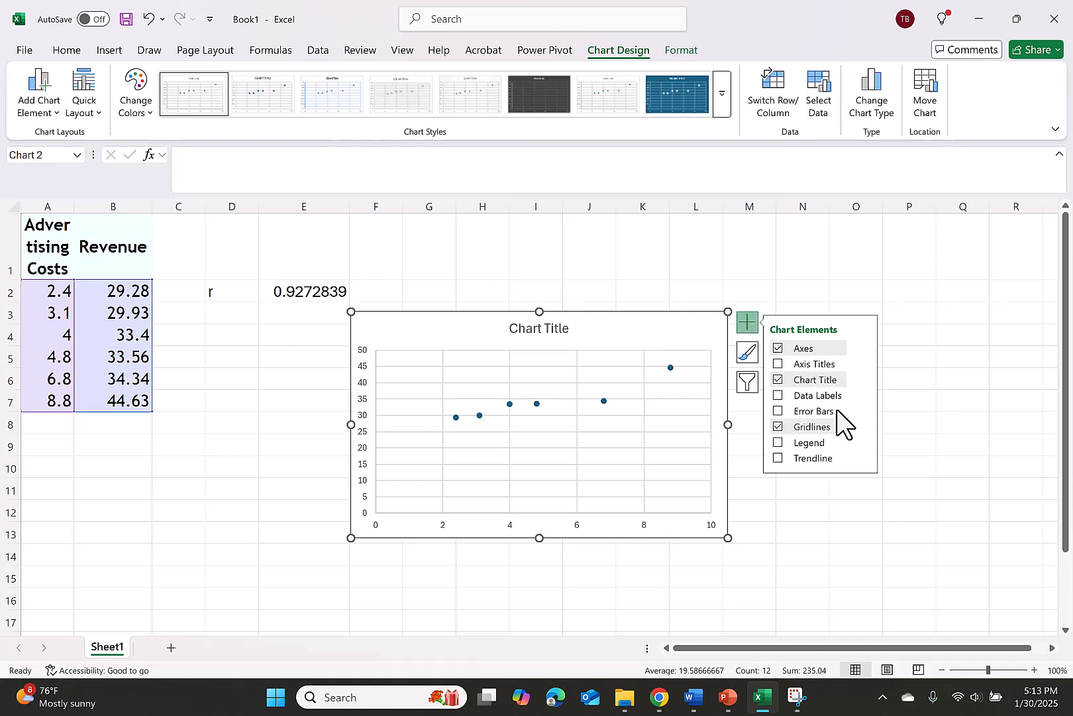
pyautogui.click(779, 457)
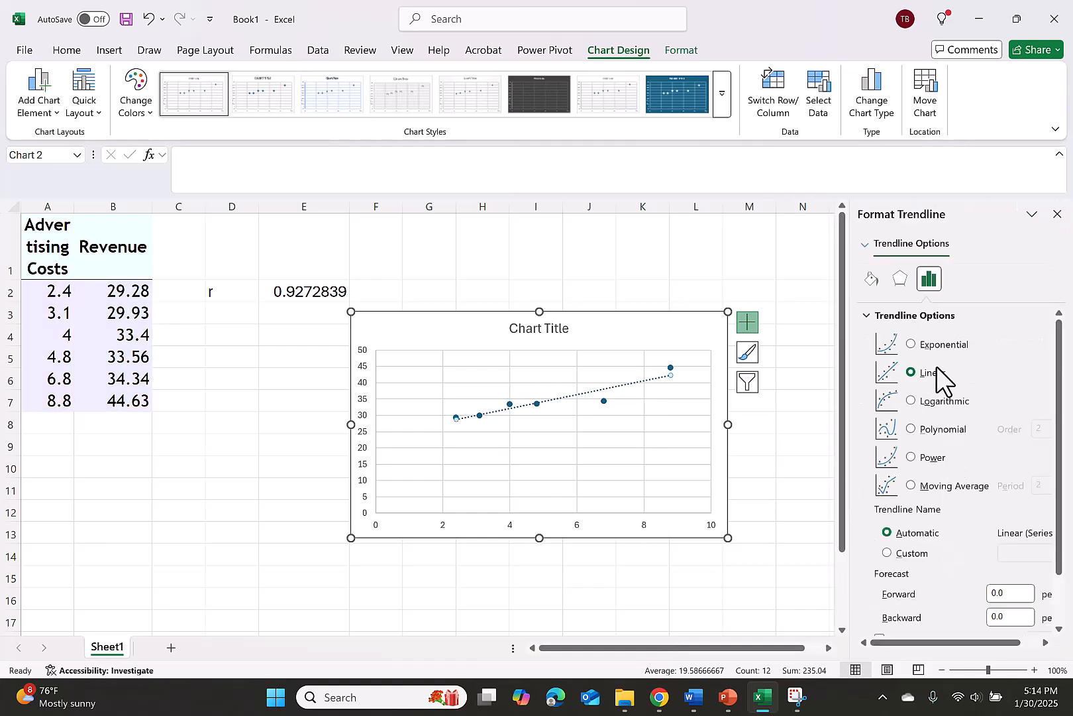
# Display the trendline equation y = 2.1217x + 23.617 on the chart.
pyautogui.scroll(-3)
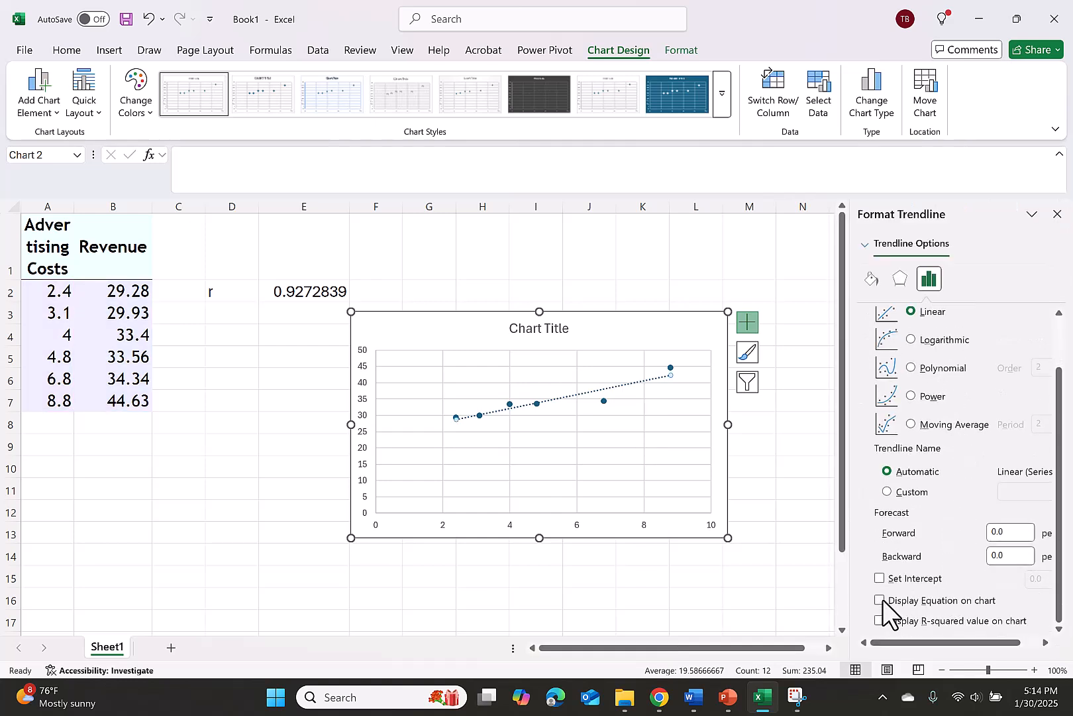
pyautogui.click(880, 599)
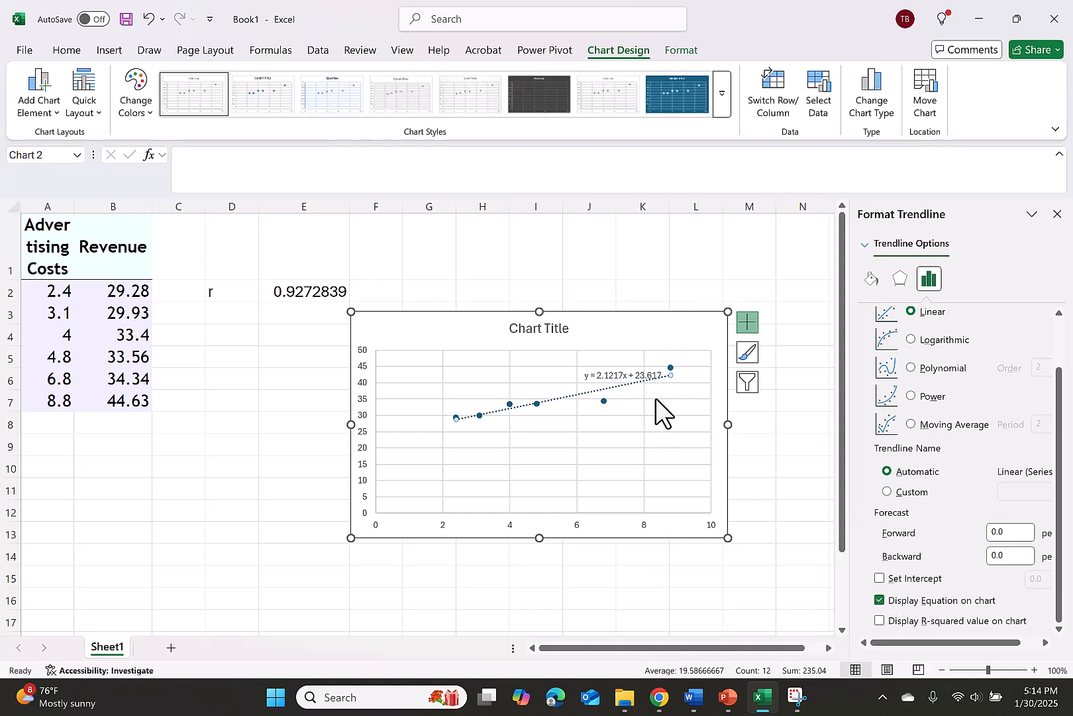
pyautogui.click(623, 375)
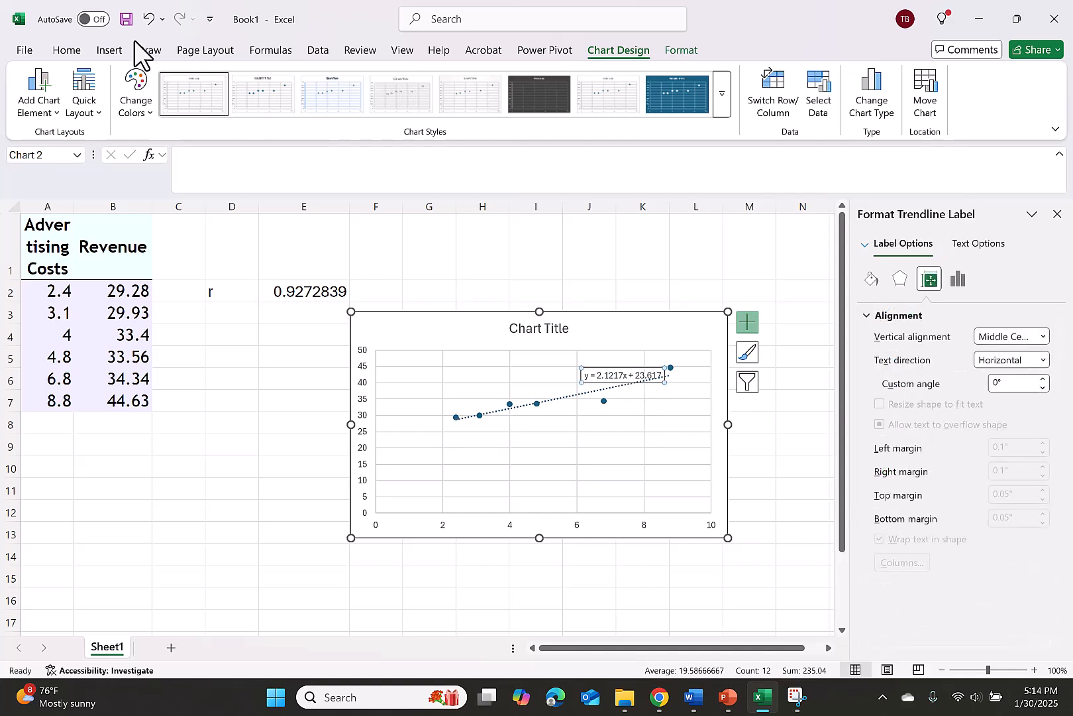
# Set the trendline equation label to font size 12.
pyautogui.click(66, 49)
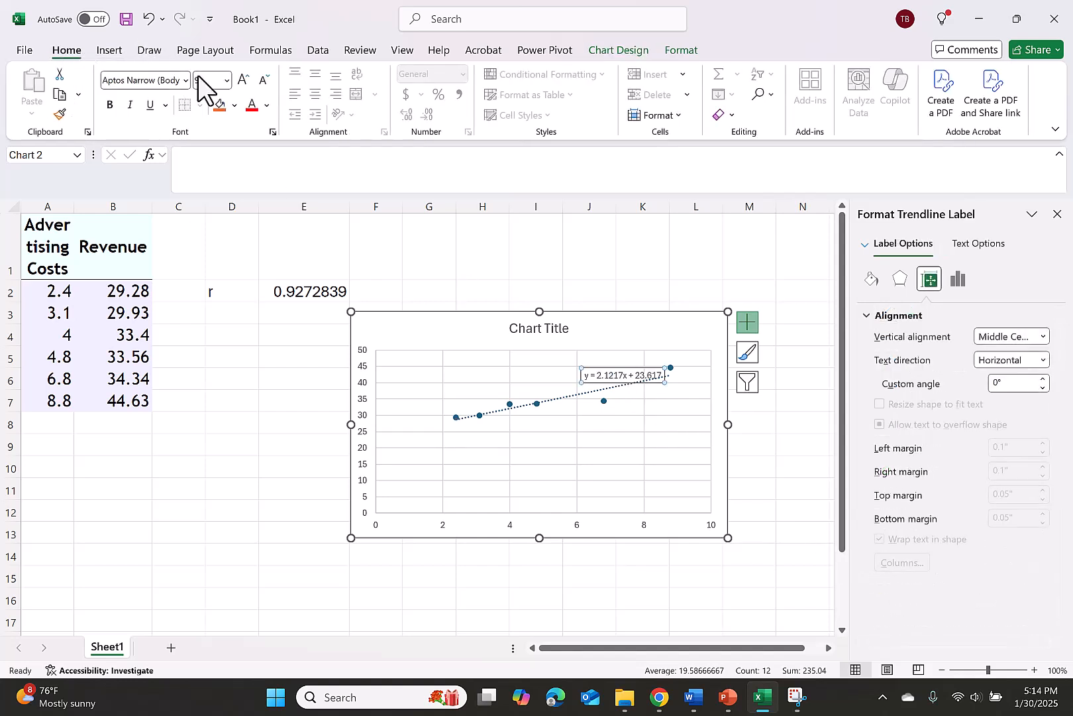
pyautogui.click(225, 80)
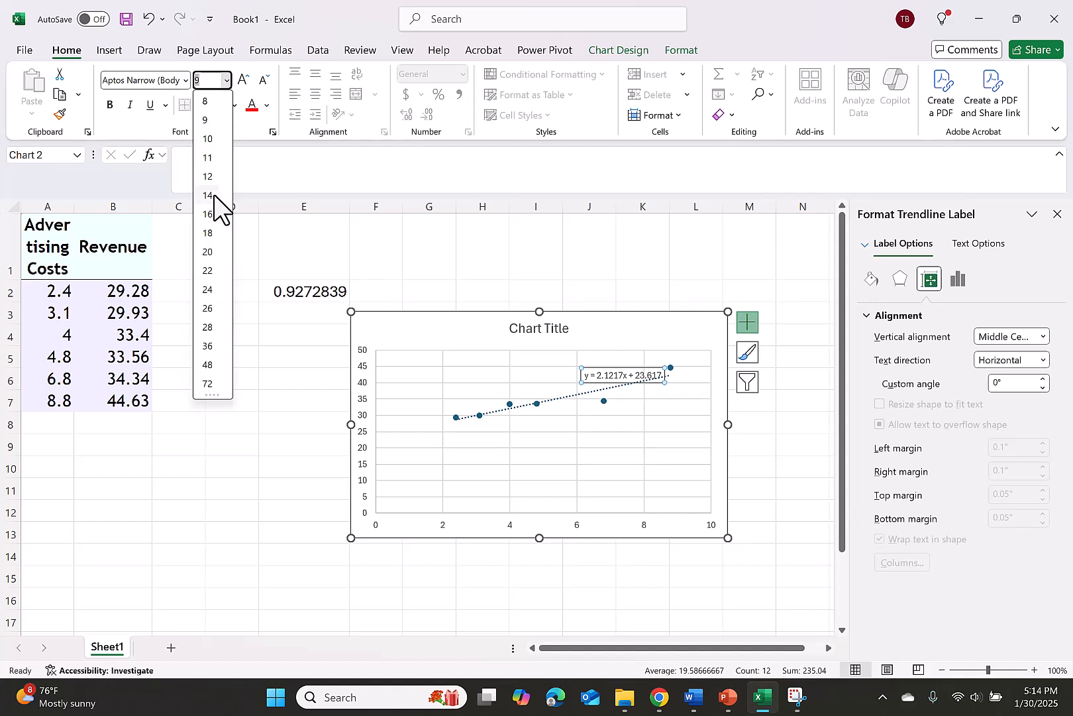
pyautogui.click(207, 177)
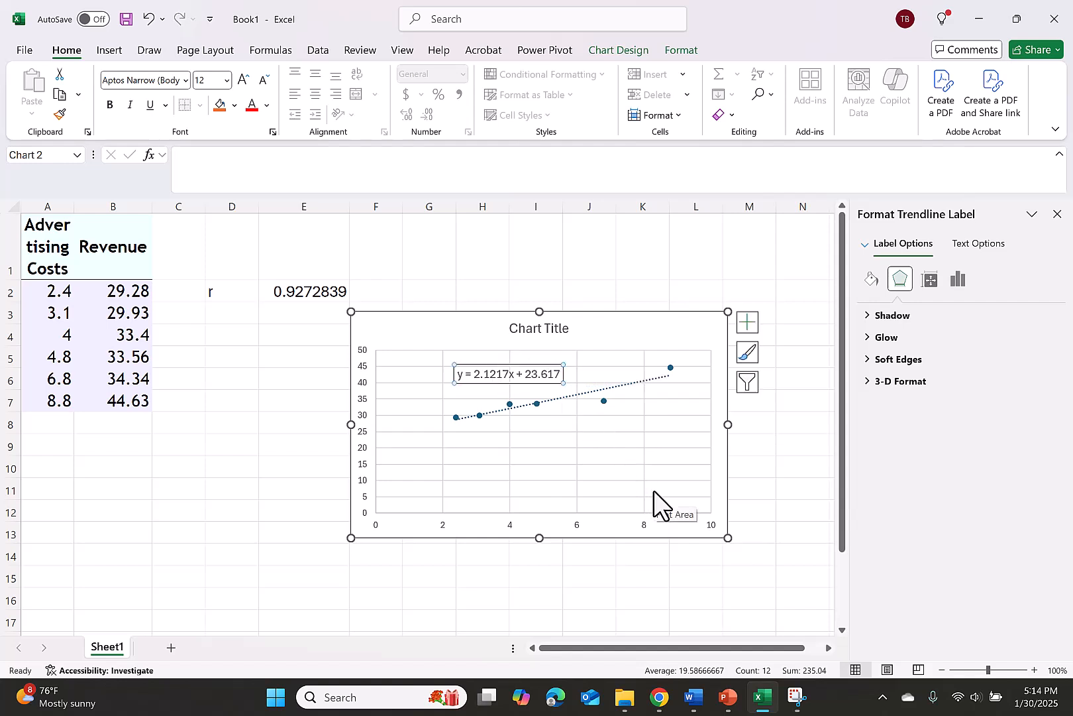
pyautogui.click(659, 697)
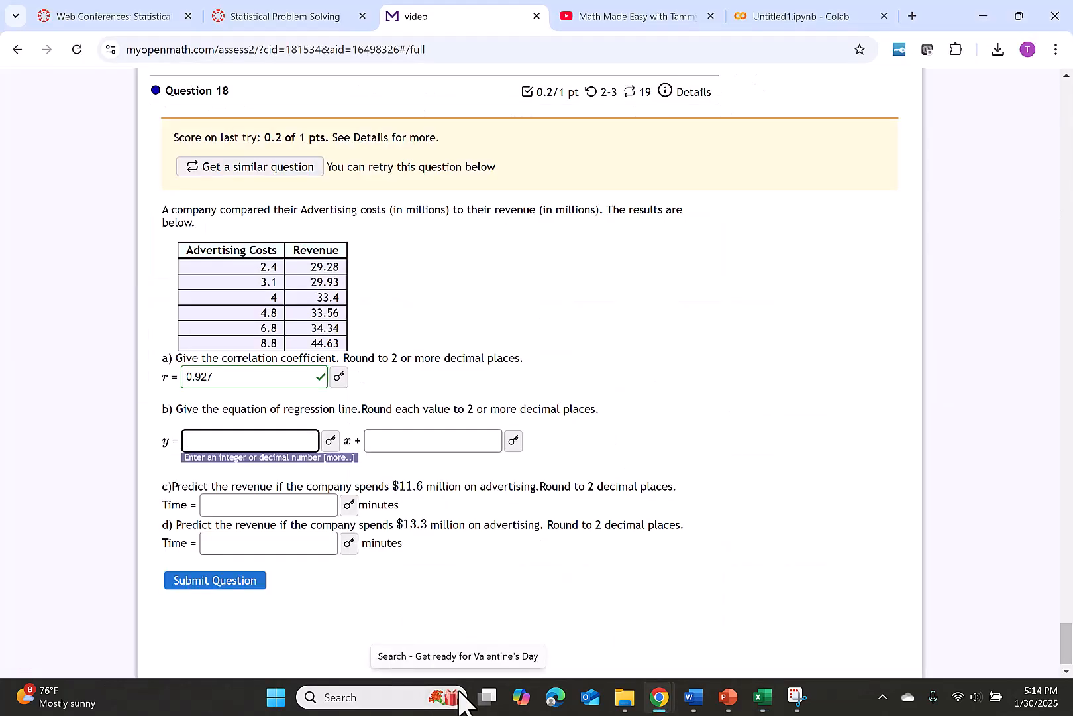
# Enter slope 2.1217 and intercept 23.617 for part b in MyOpenMath.
pyautogui.write('2.1217')
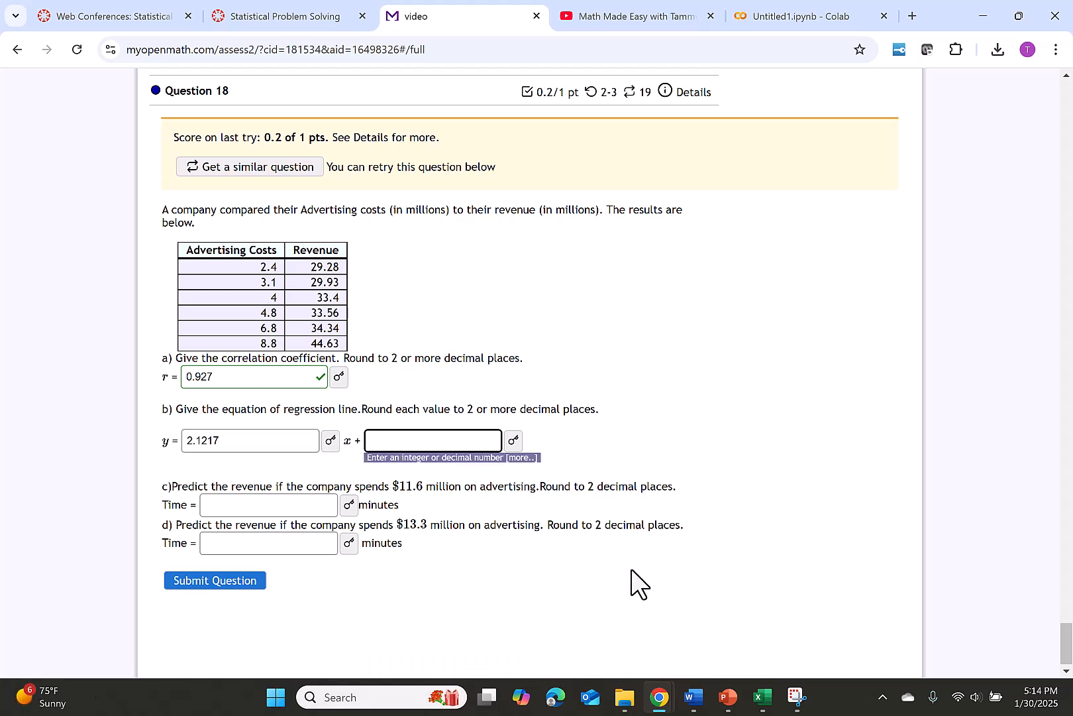
pyautogui.write('23.617')
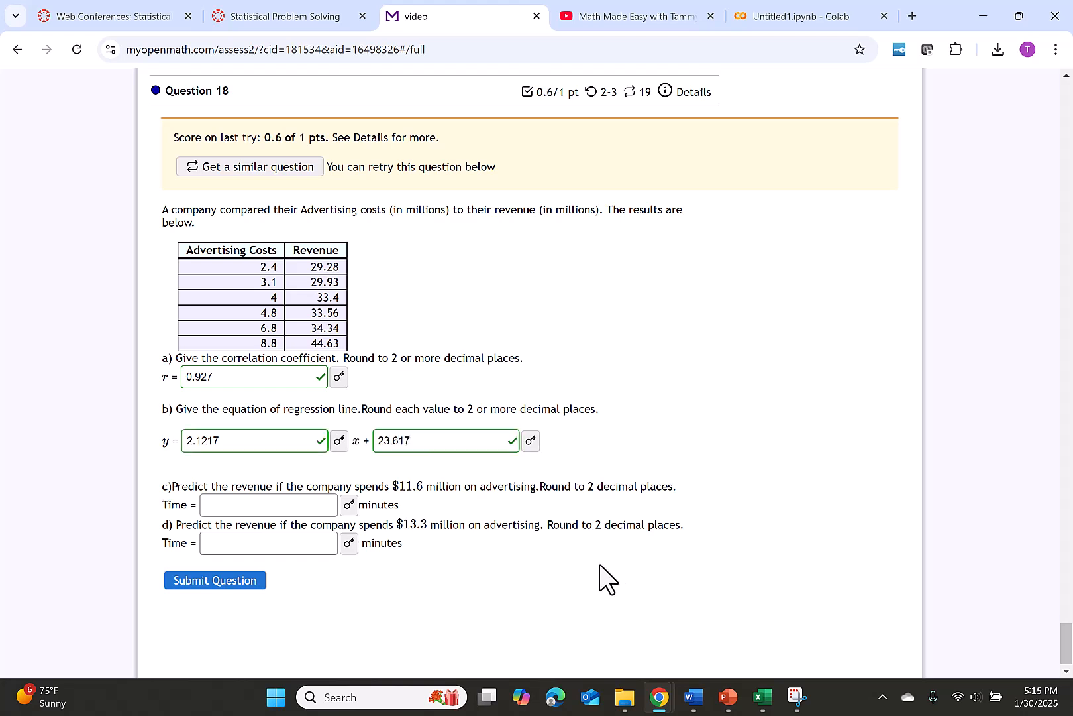
pyautogui.moveTo(536, 531)
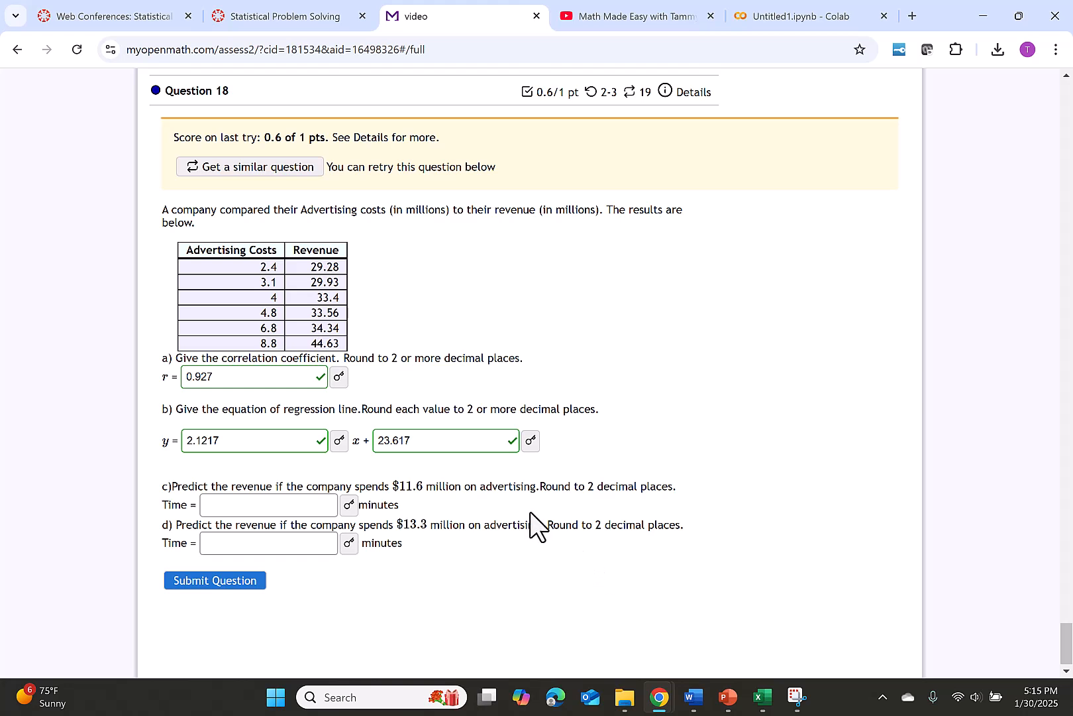
pyautogui.moveTo(436, 517)
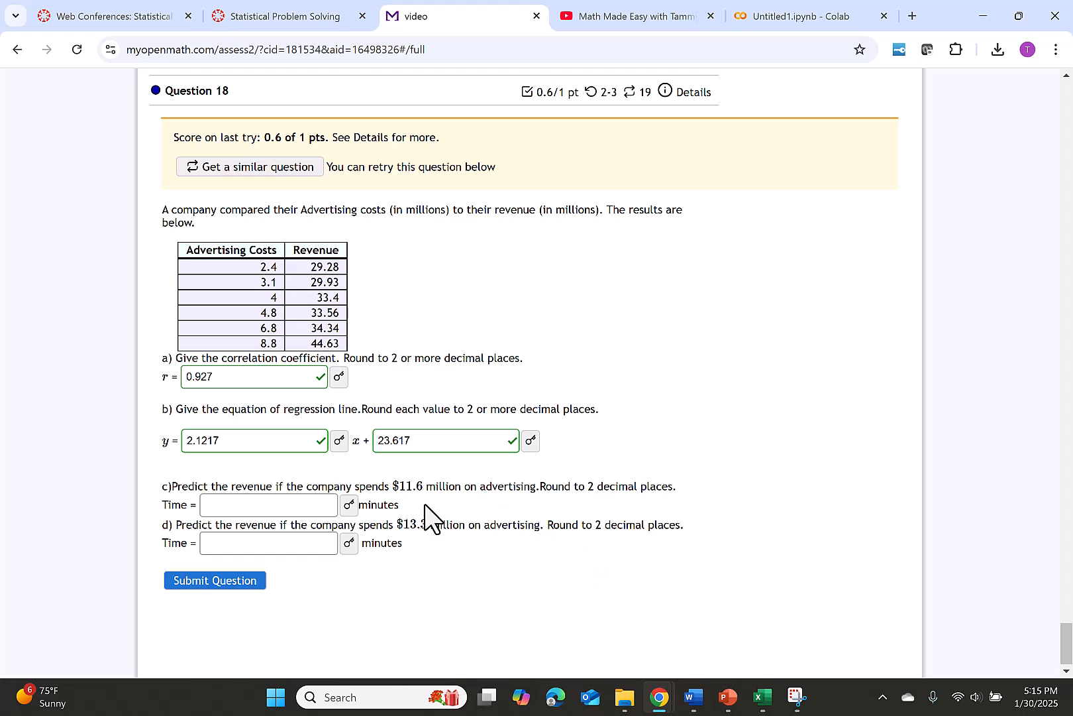
pyautogui.moveTo(215, 284)
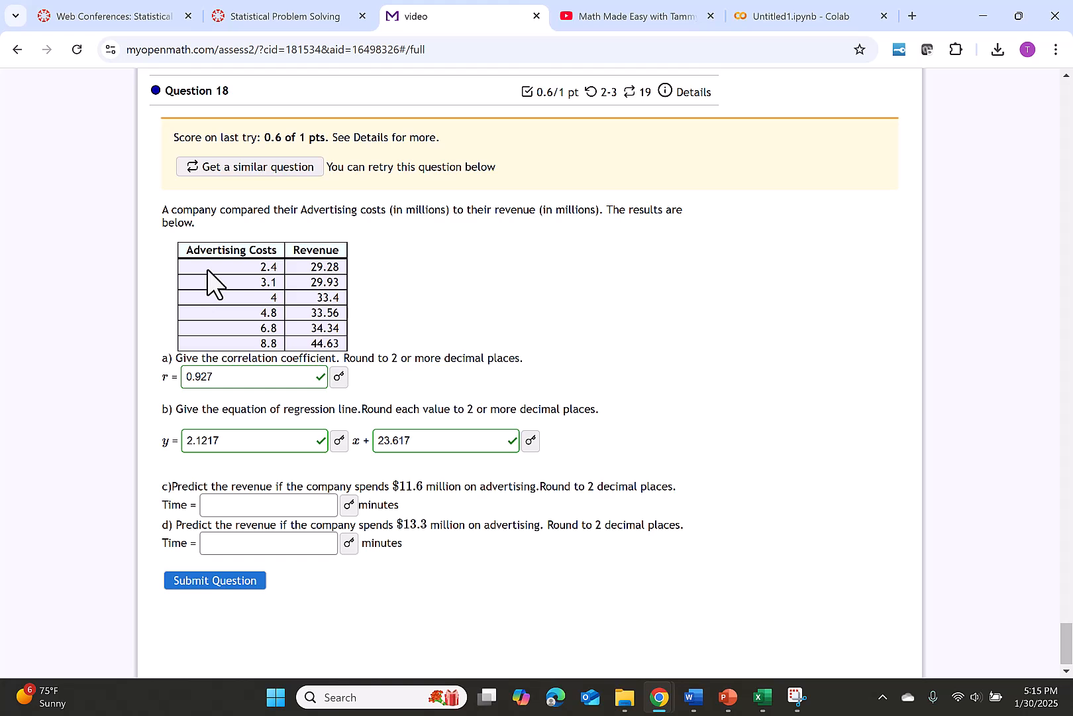
pyautogui.moveTo(235, 308)
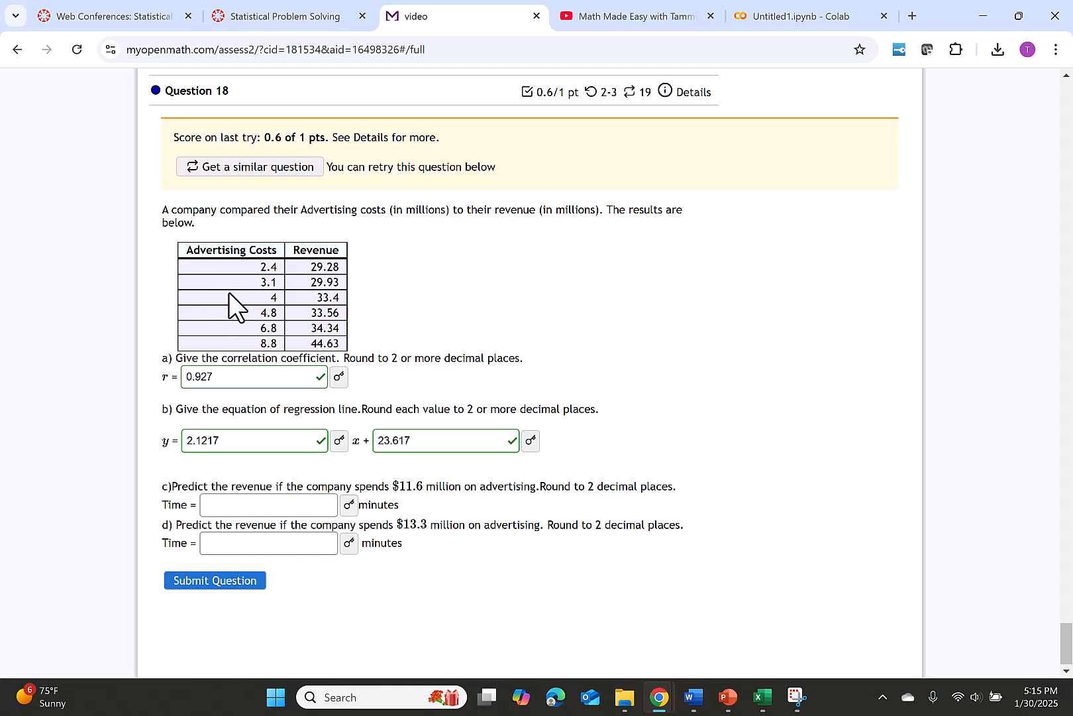
pyautogui.moveTo(242, 335)
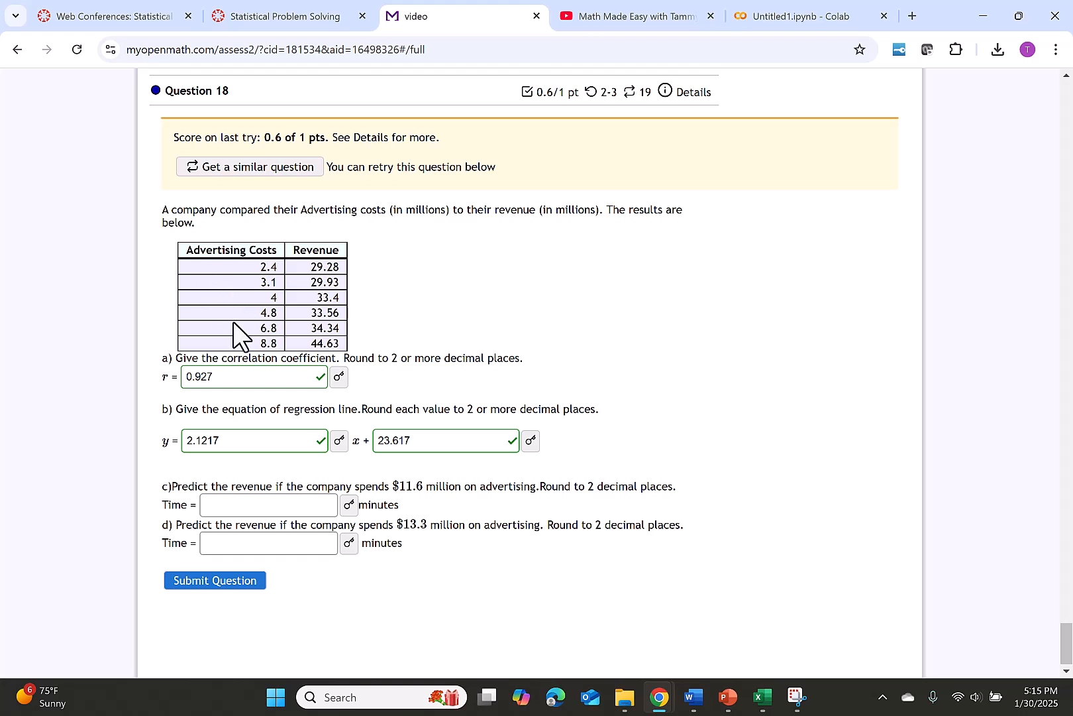
pyautogui.click(761, 697)
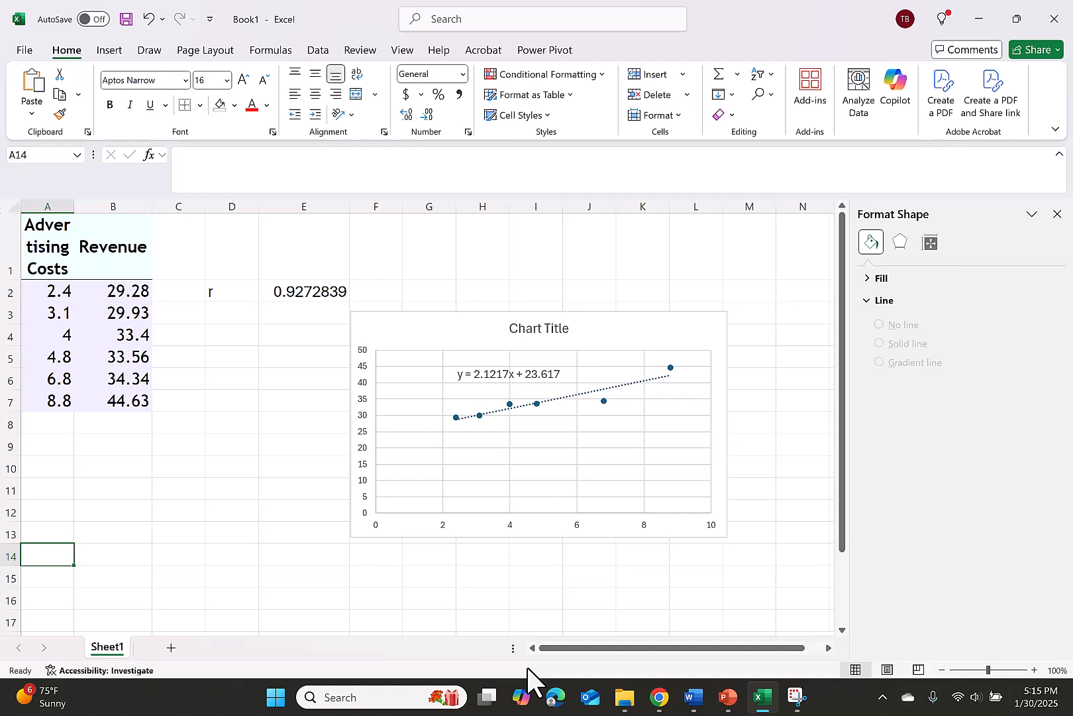
pyautogui.click(658, 697)
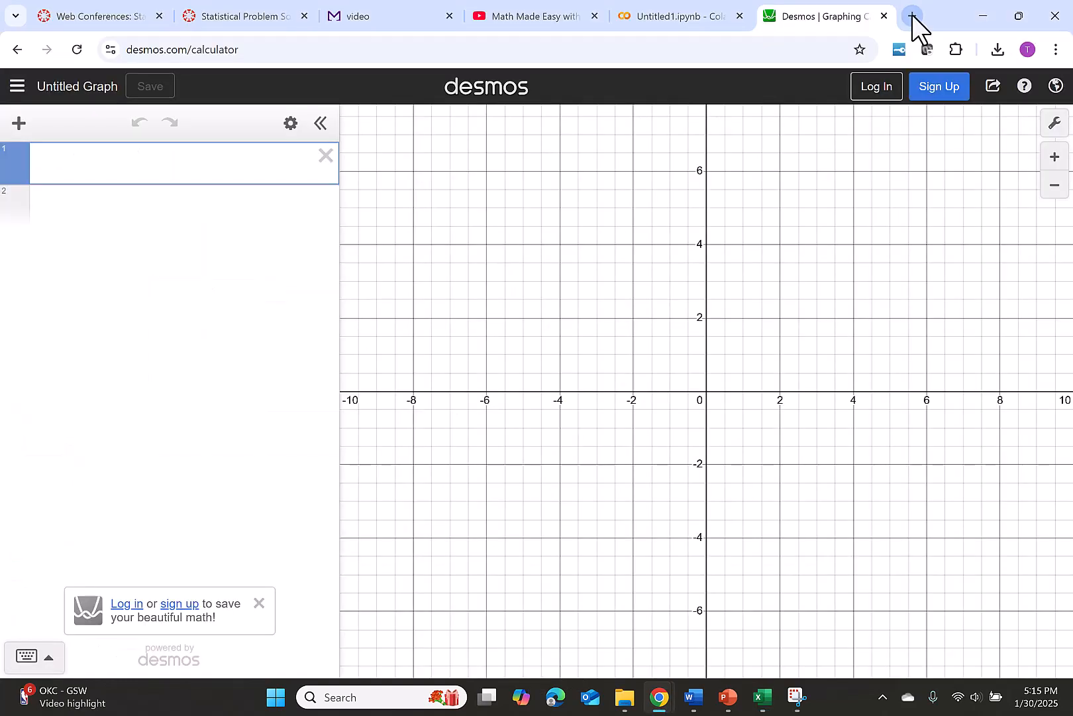
# Evaluate 2.1217(11.6)+23.617 in Desmos and record 48.23 for part c.
pyautogui.write('2.12')
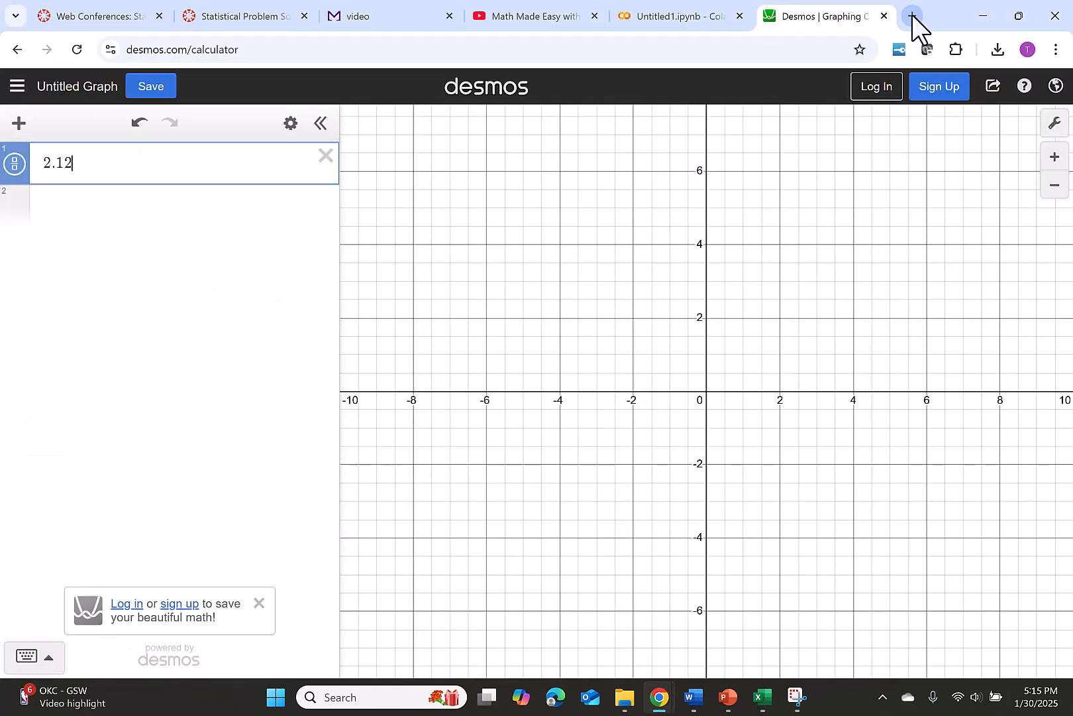
pyautogui.write('17(1')
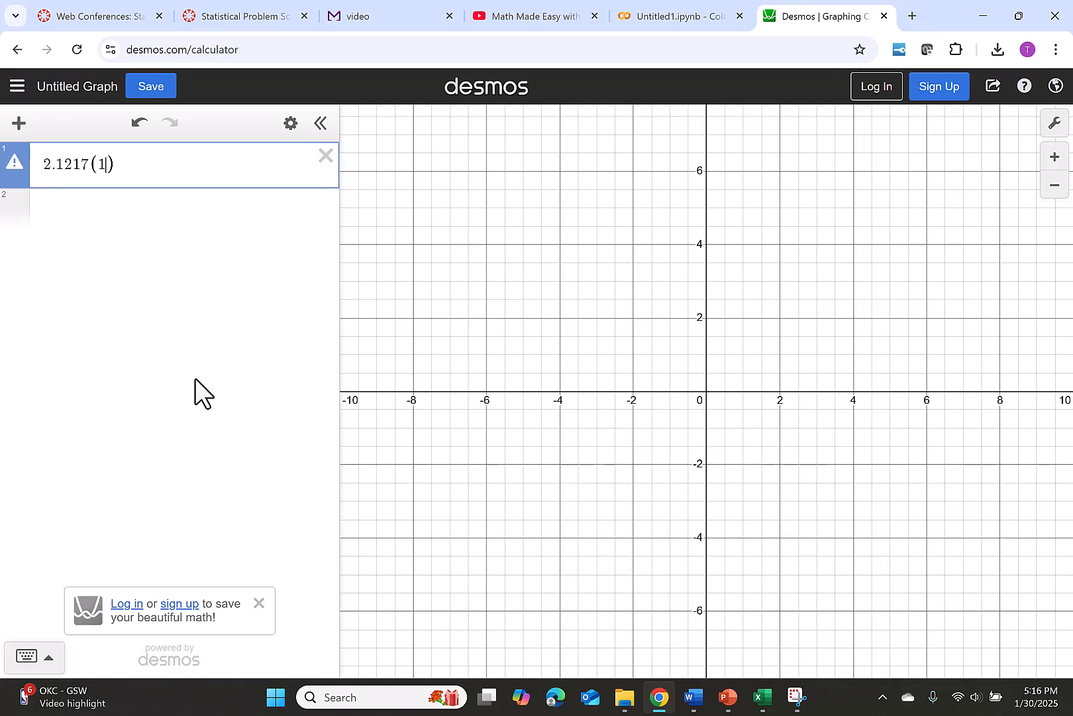
pyautogui.write('1.6)+')
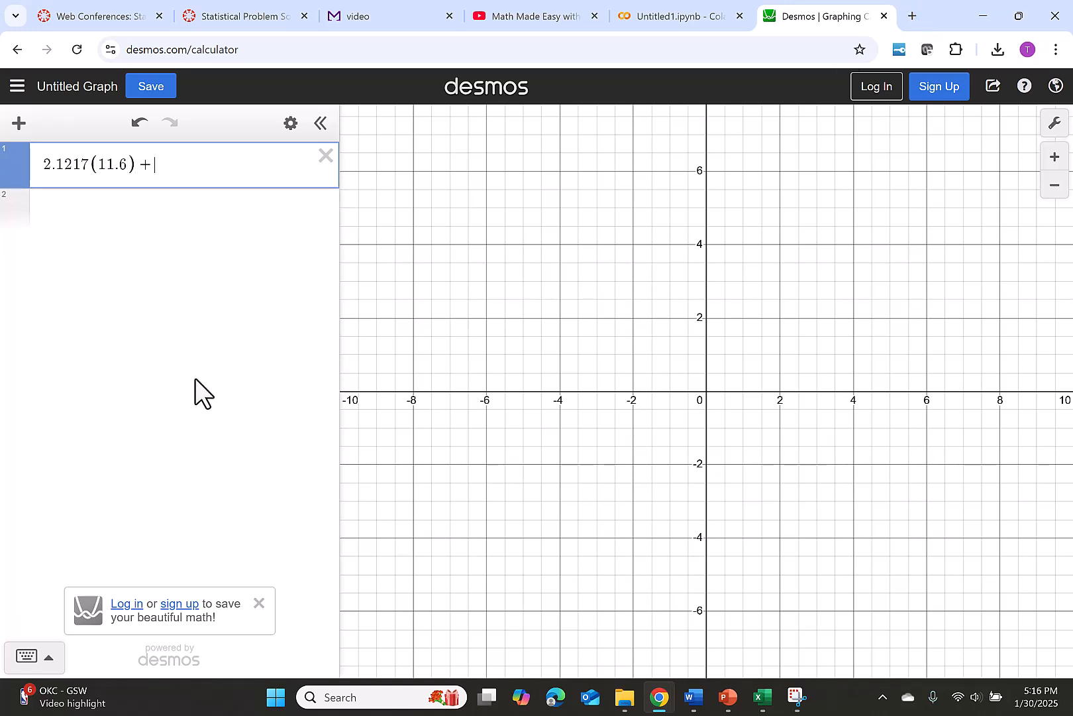
pyautogui.write('23.')
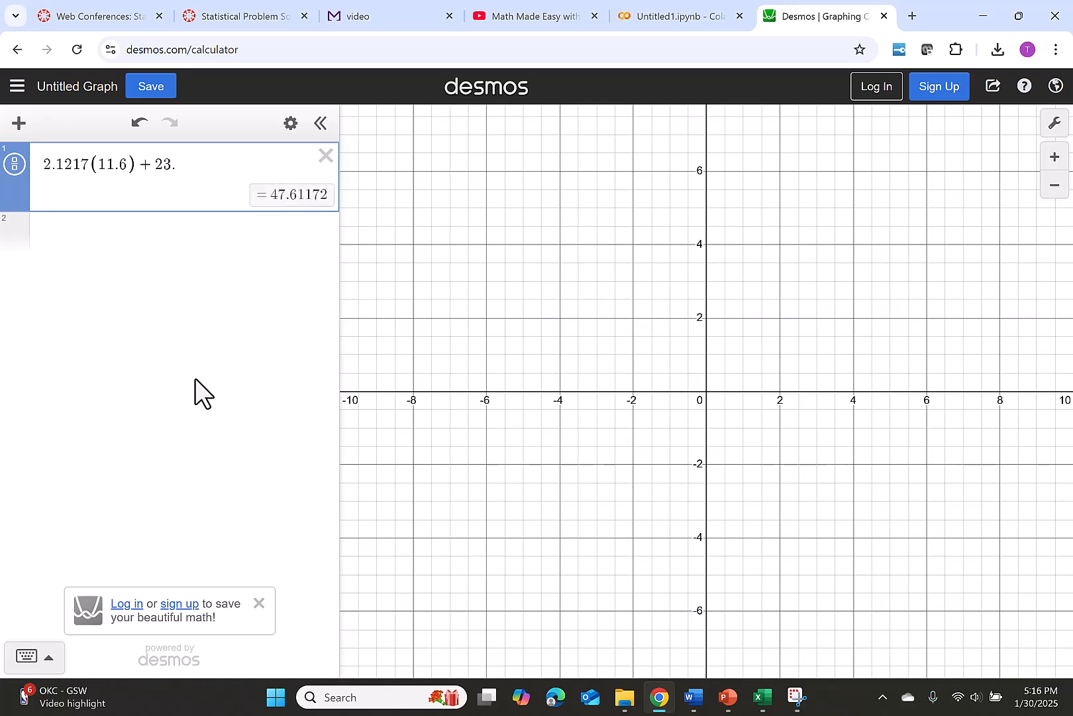
pyautogui.write('617')
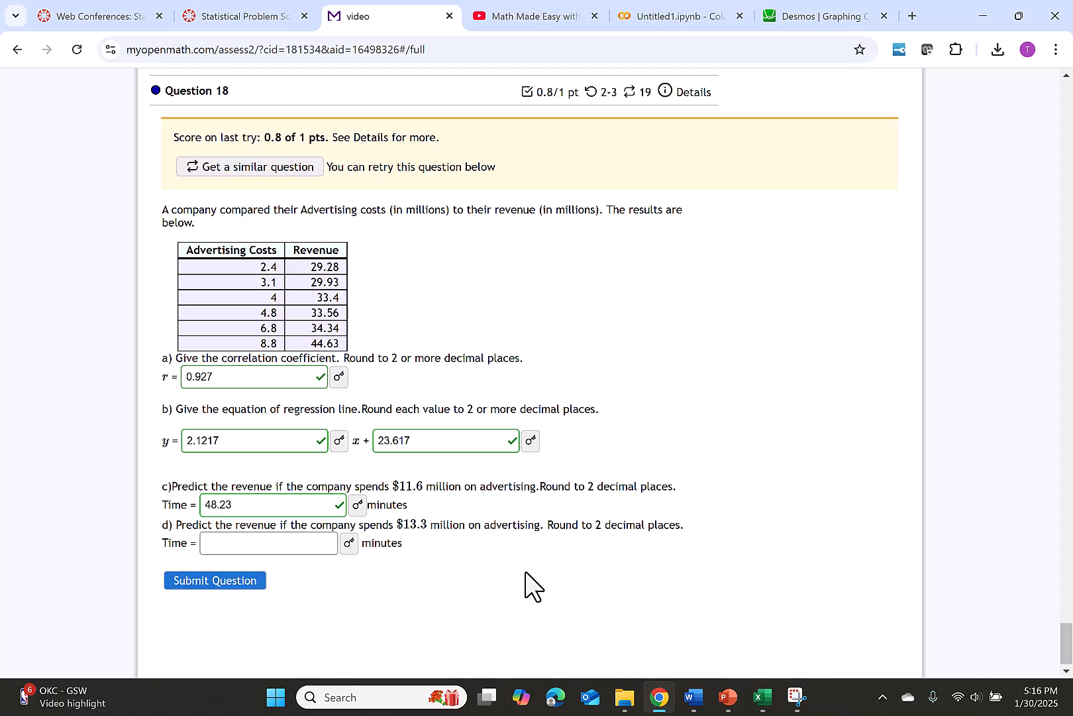
pyautogui.moveTo(664, 86)
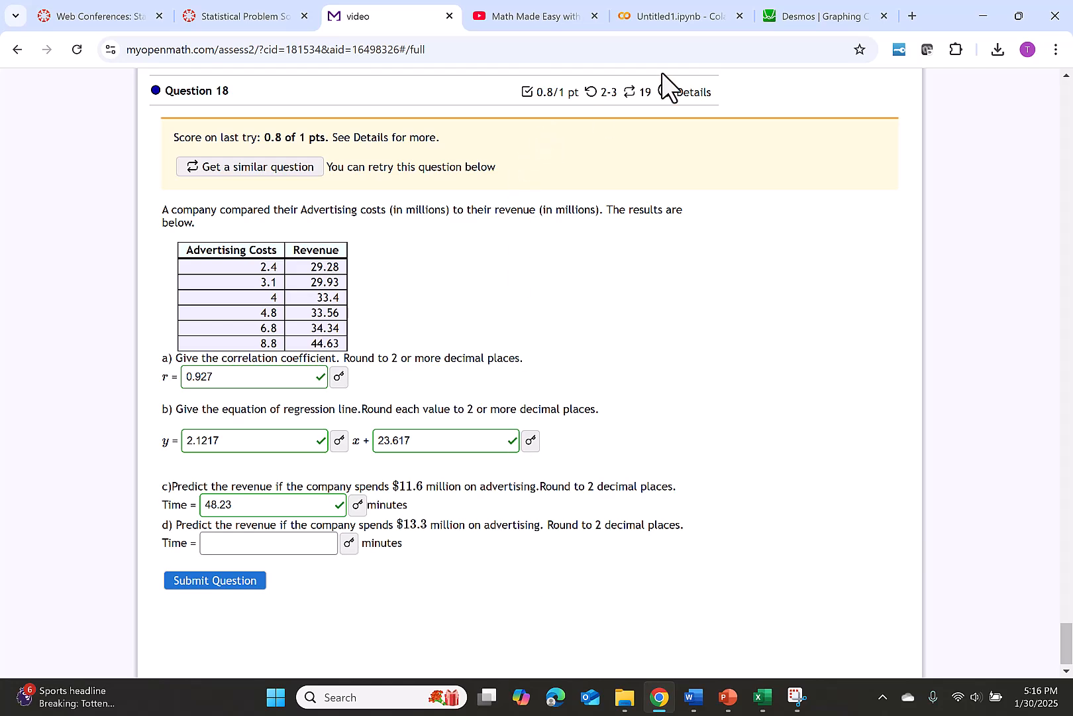
pyautogui.click(824, 16)
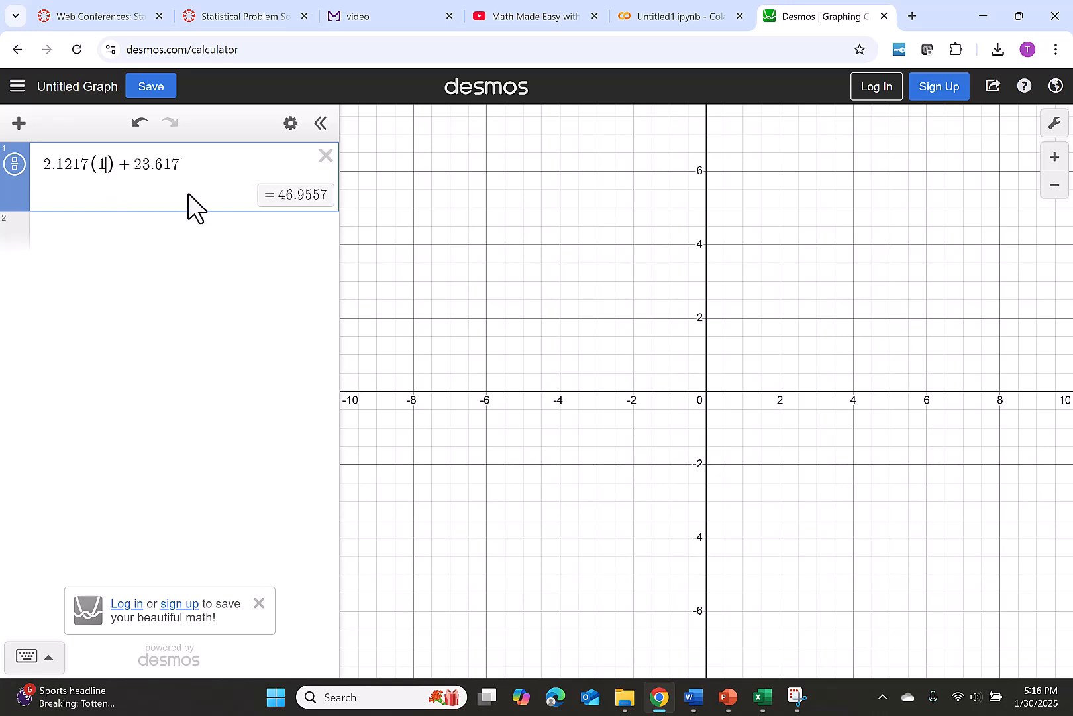
# Change the Desmos advertising value to 13.3, giving 51.83561, and add a new row.
pyautogui.write('3.3')
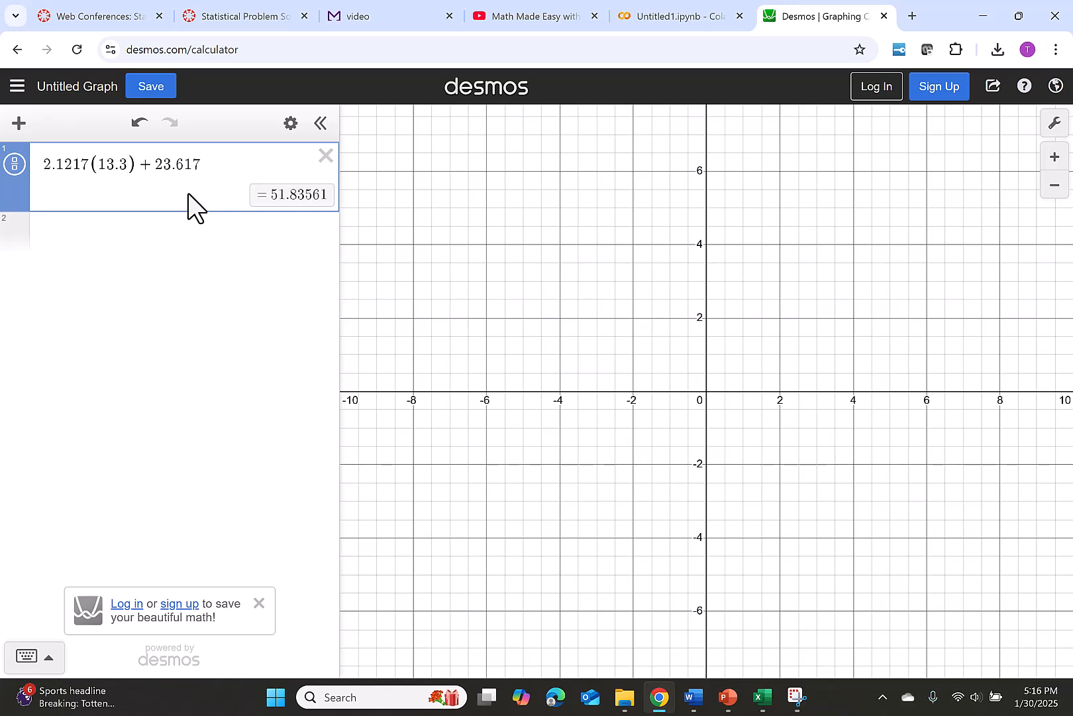
pyautogui.click(171, 233)
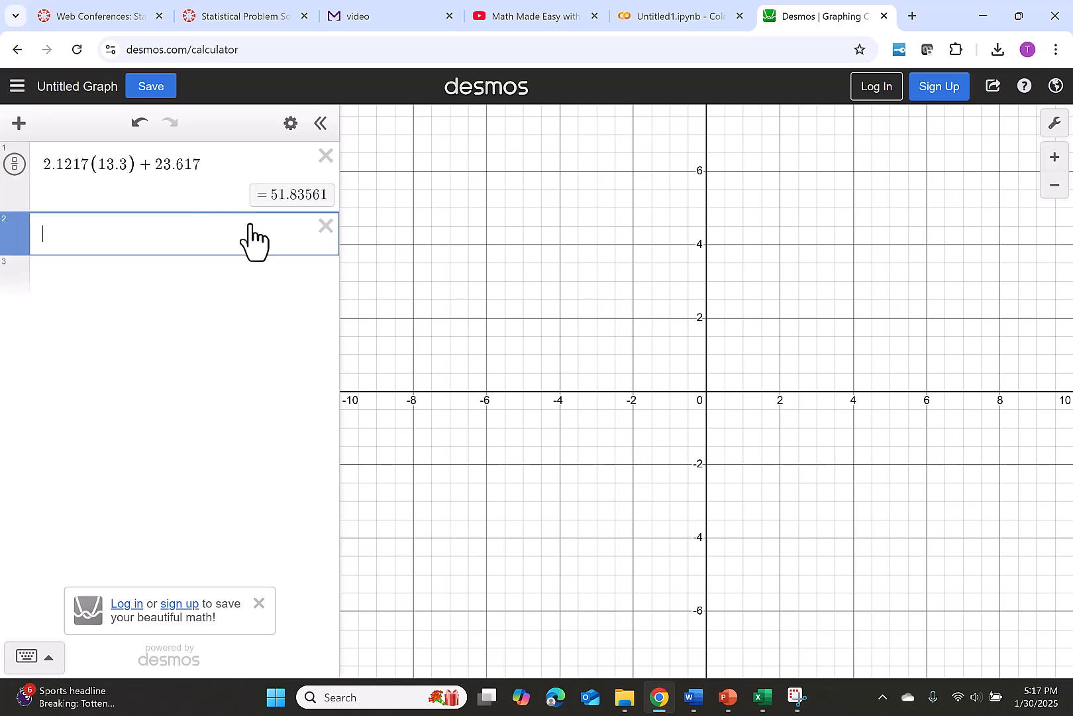
pyautogui.click(762, 697)
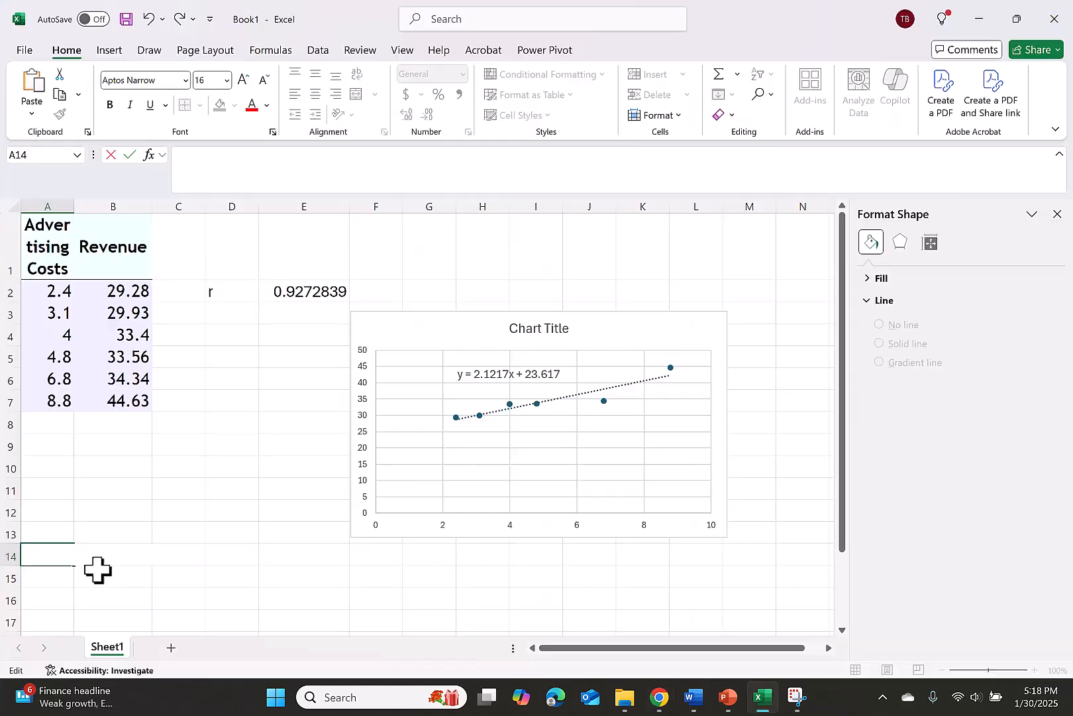
pyautogui.moveTo(291, 599)
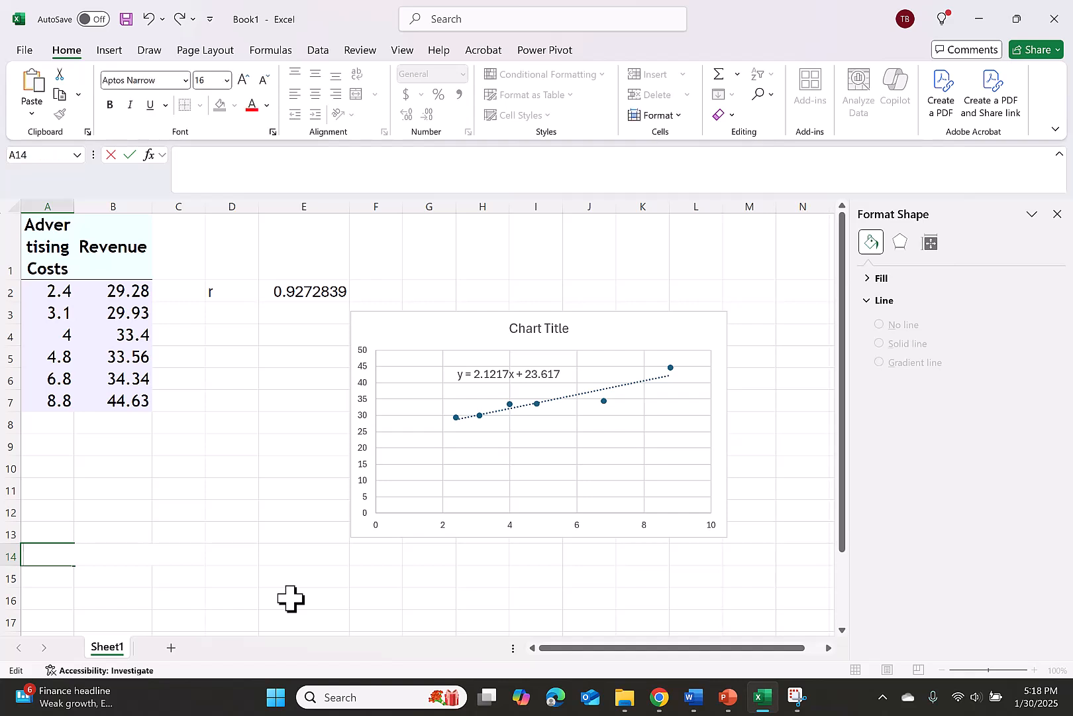
# Enter the formula =2.1217*11.6+23.617 in A14, giving predicted revenue 48.22872.
pyautogui.write('=')
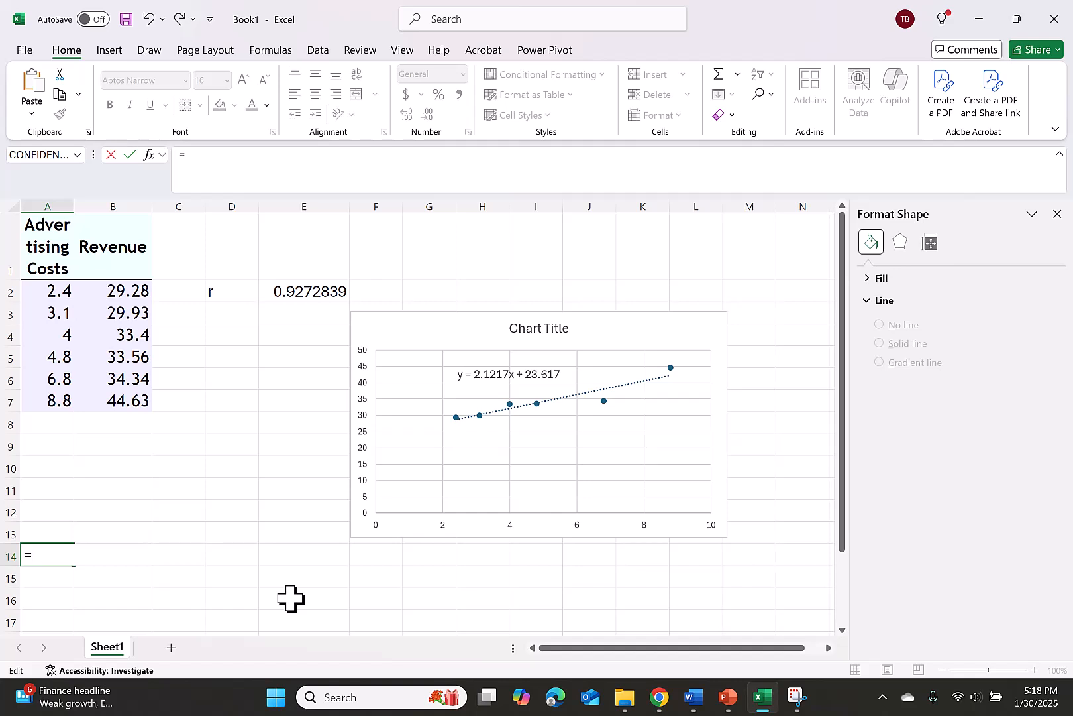
pyautogui.write('2.1')
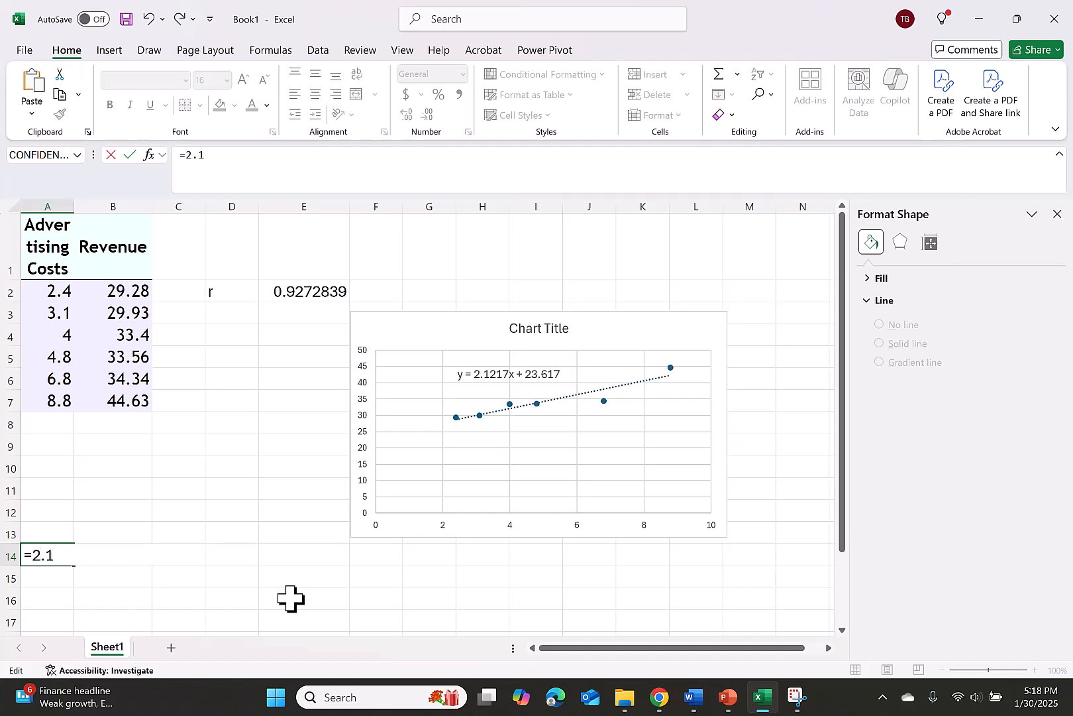
pyautogui.write('217*')
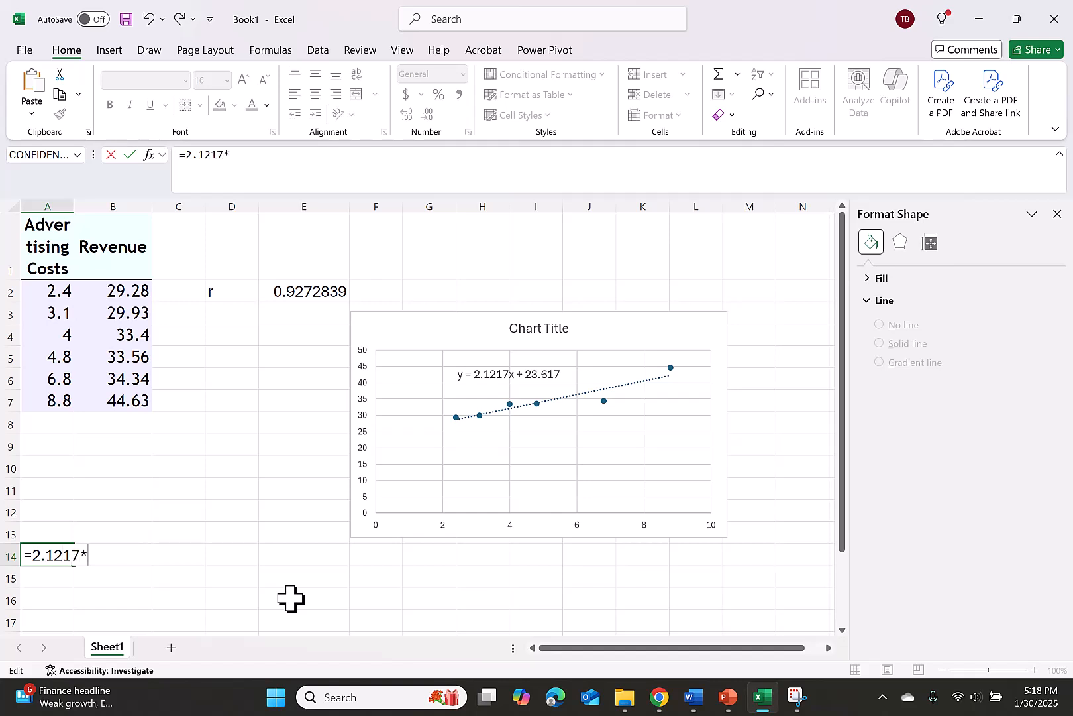
pyautogui.write('11.6')
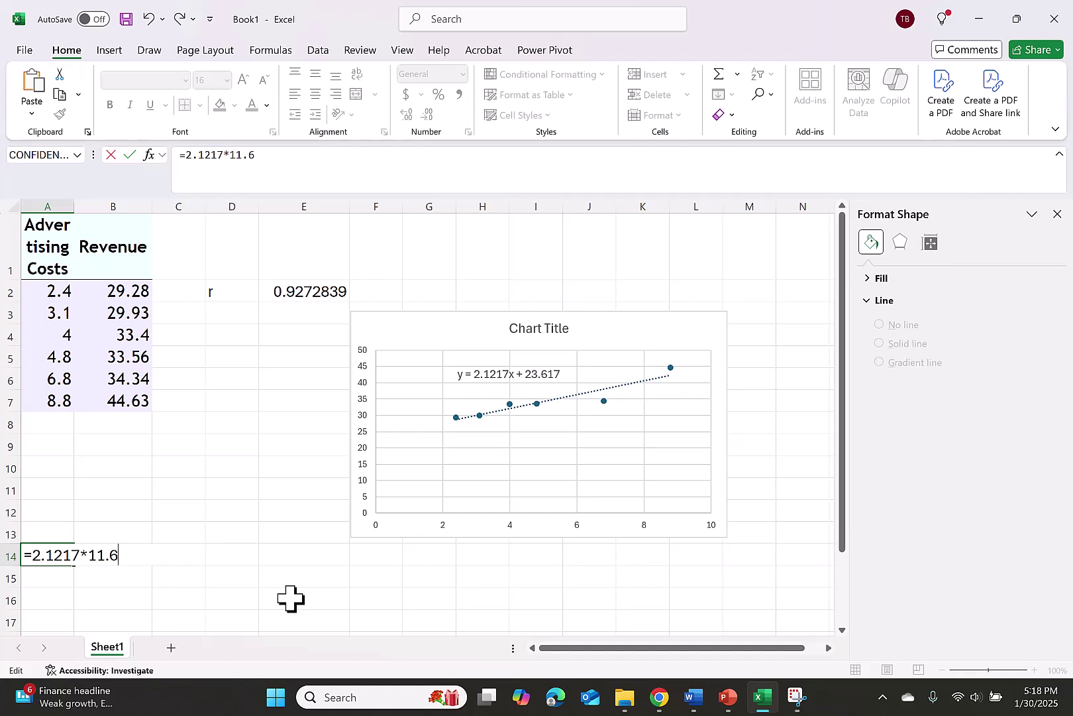
pyautogui.write('+23.')
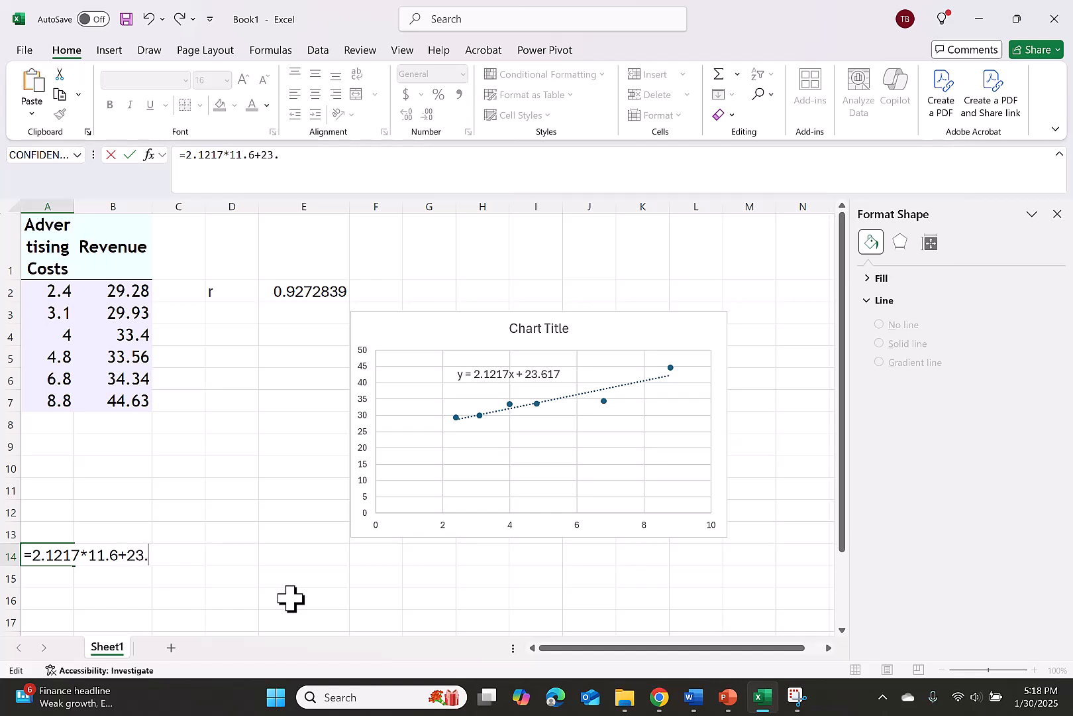
pyautogui.press('Return')
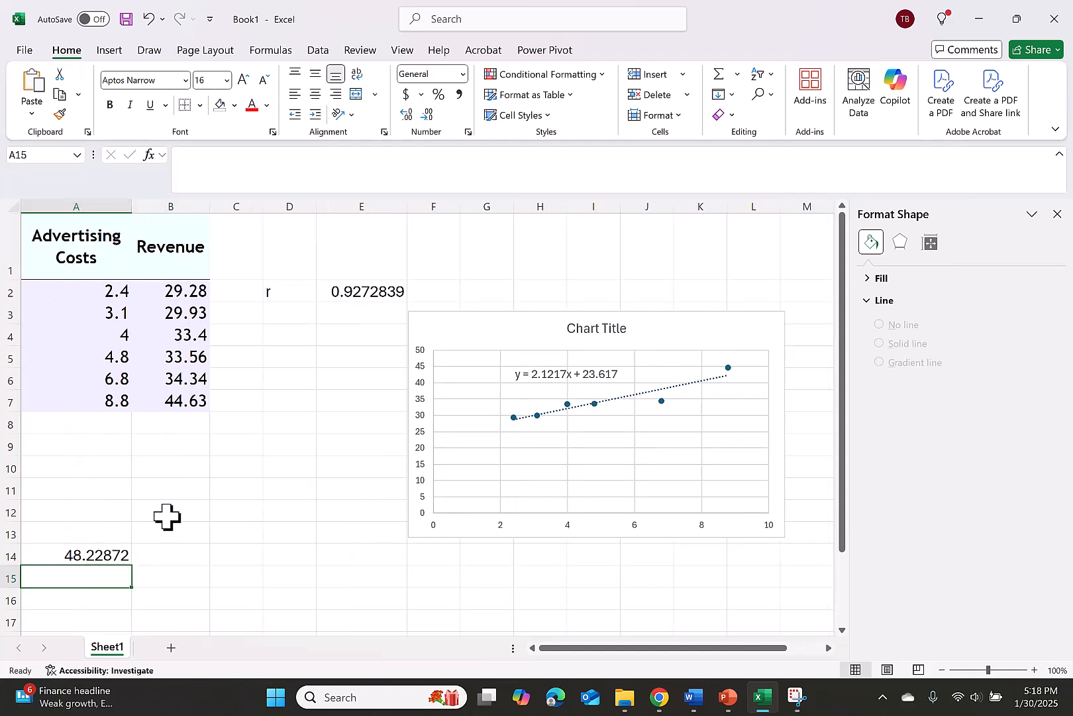
pyautogui.moveTo(171, 572)
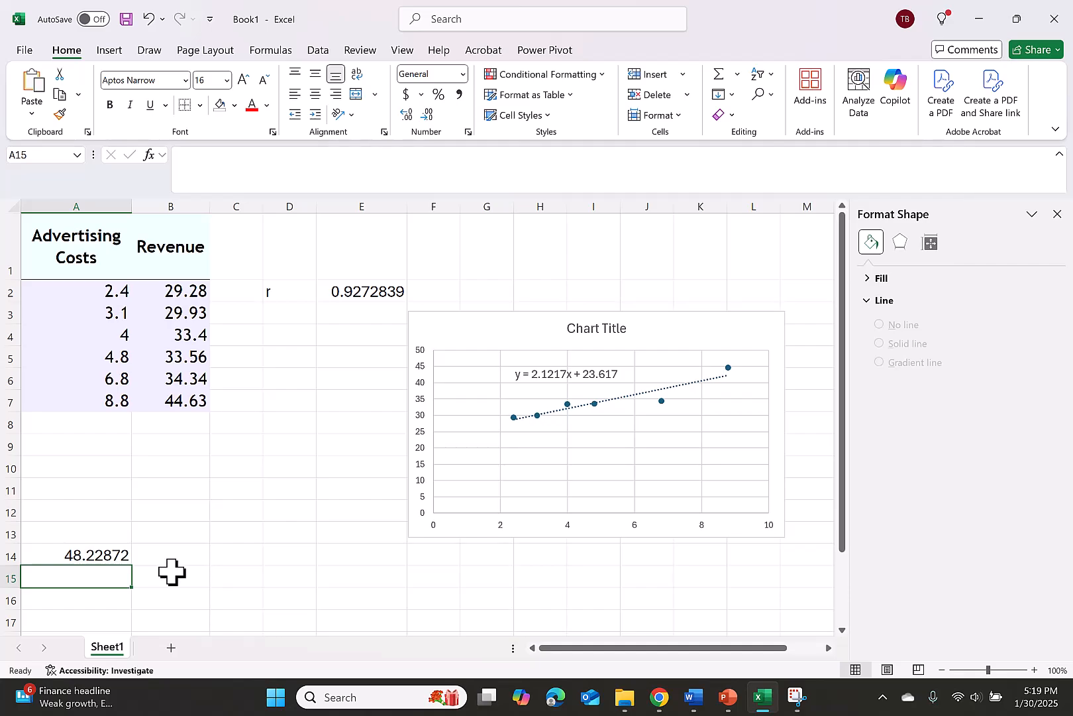